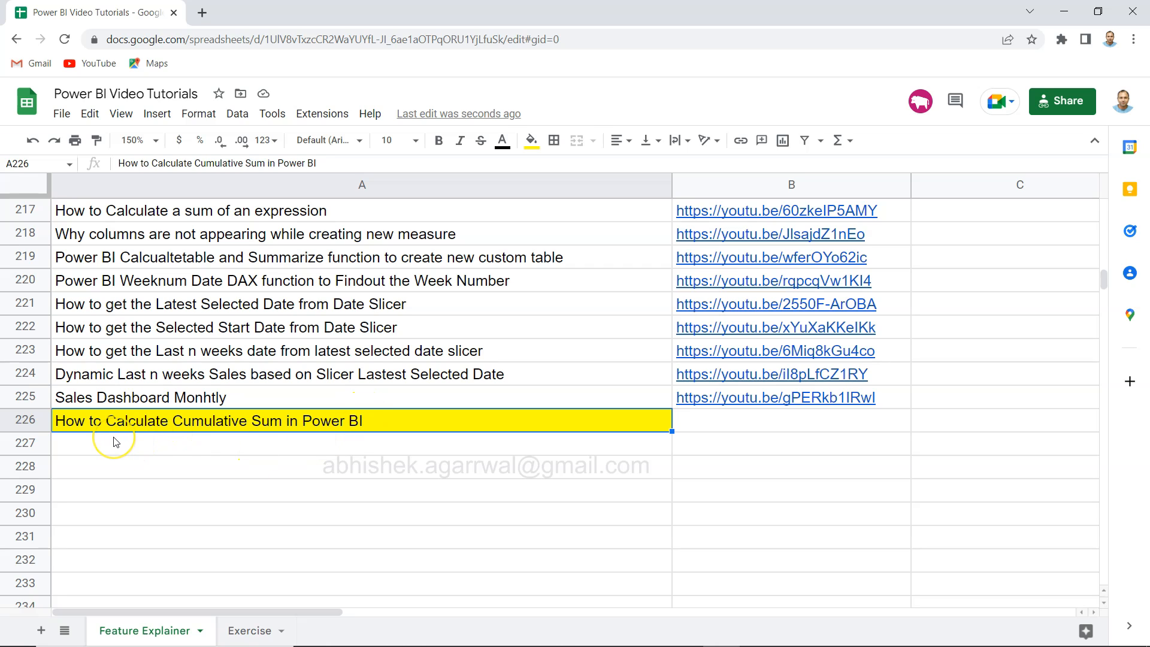
mouse_move(72, 429)
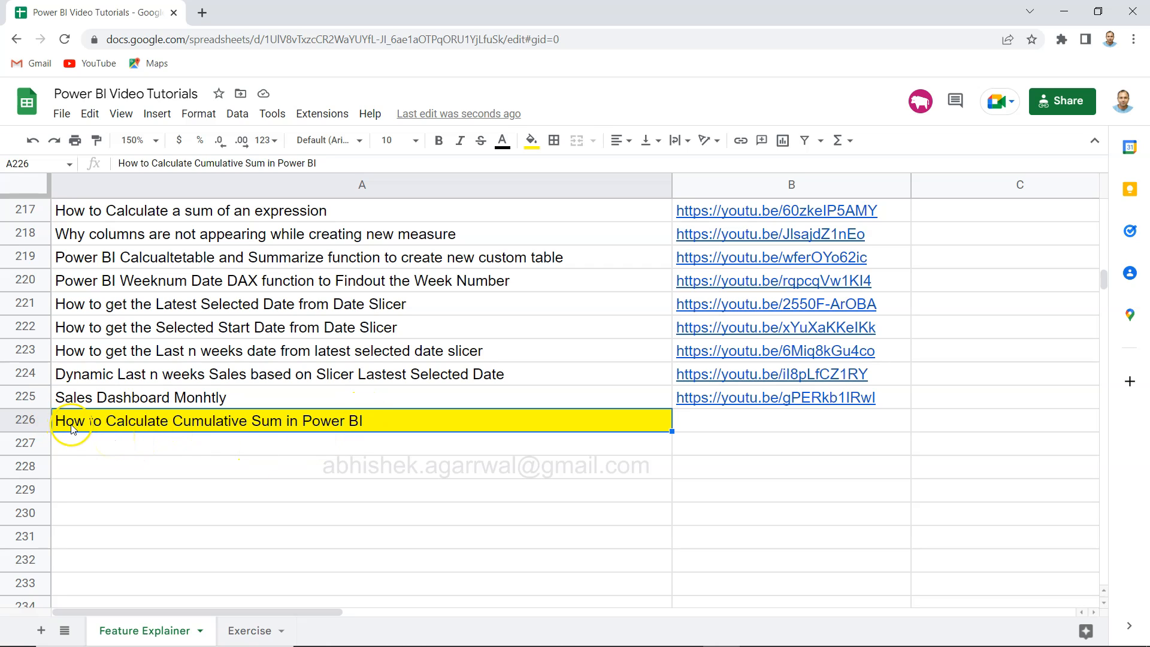
mouse_move(216, 427)
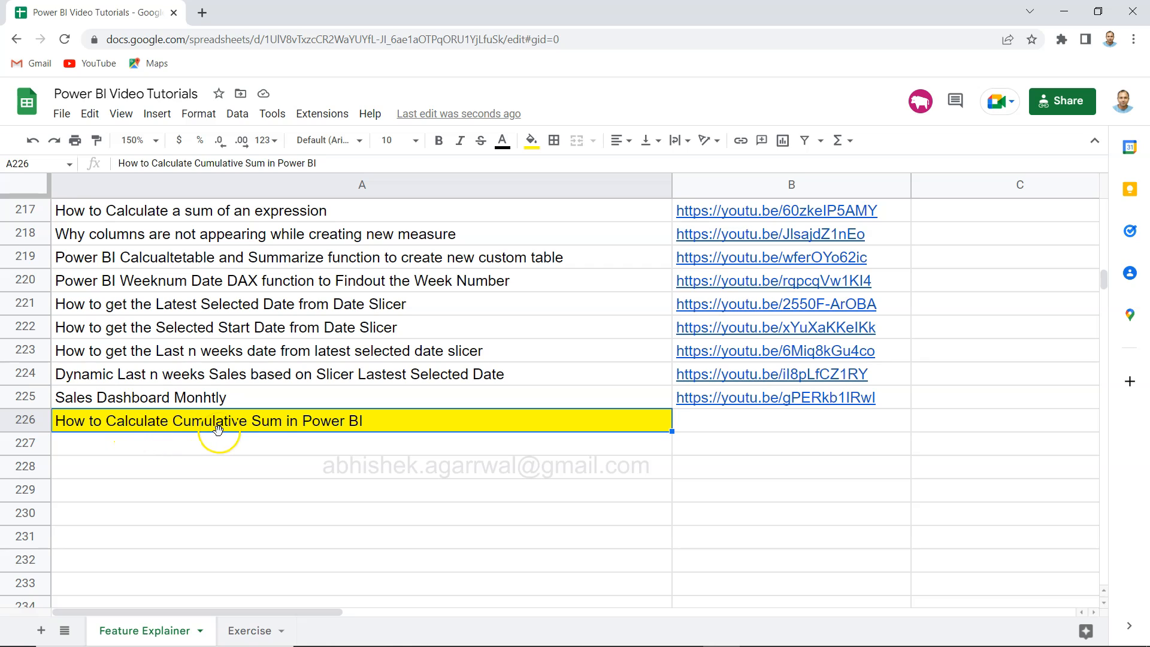
mouse_move(301, 429)
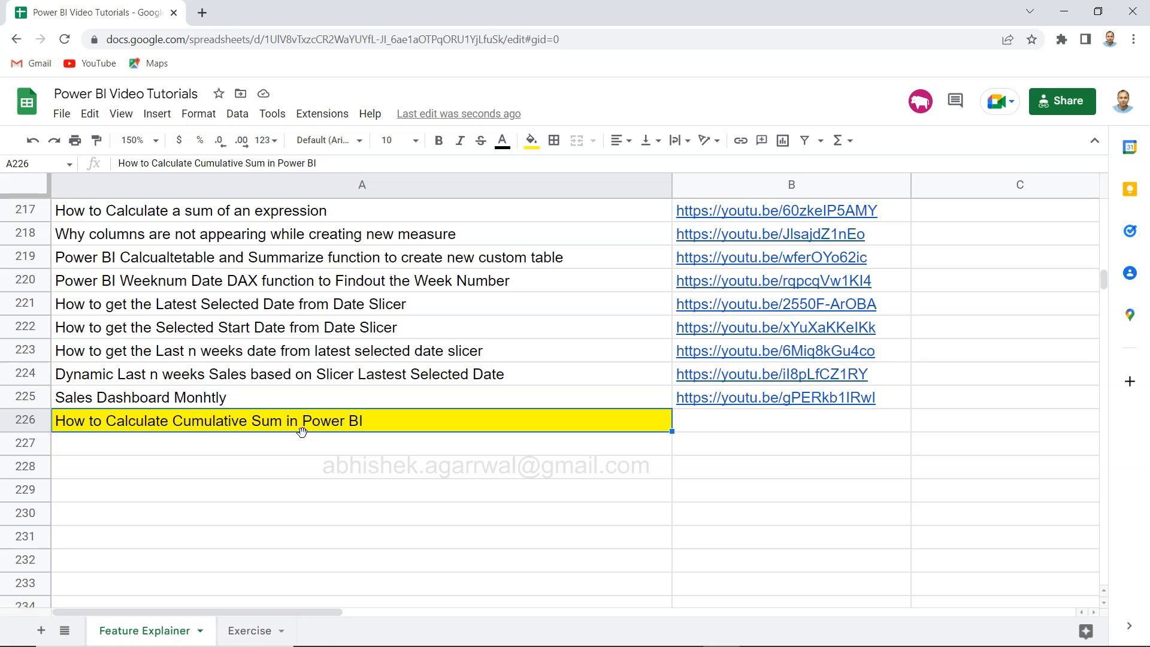
mouse_move(407, 365)
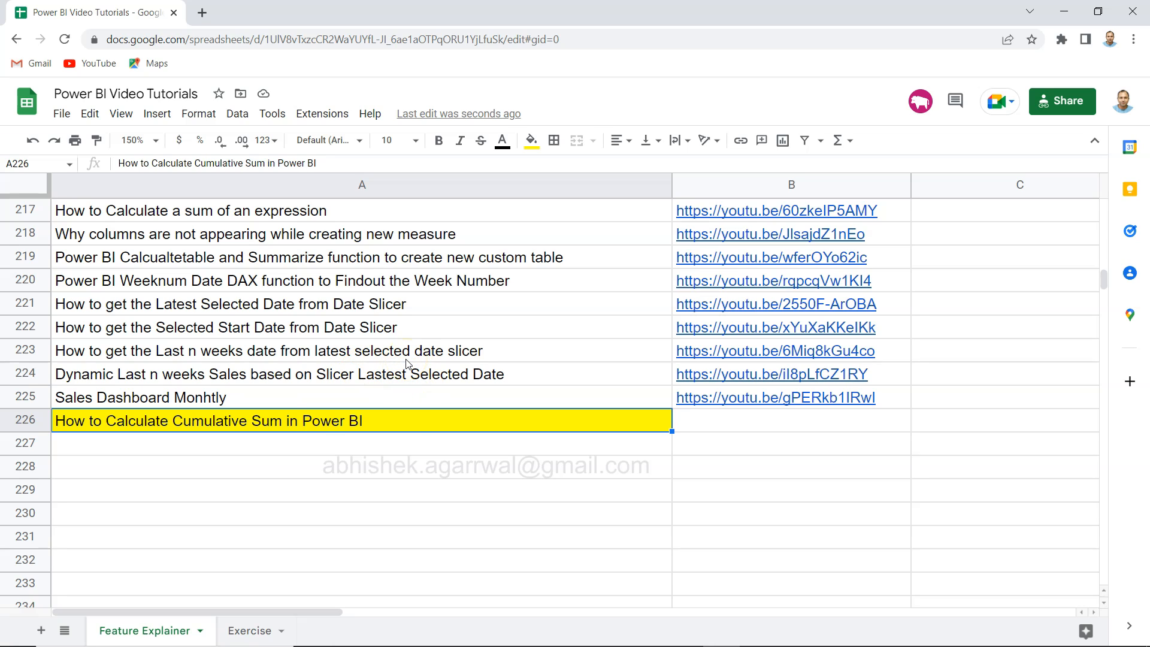
mouse_move(436, 348)
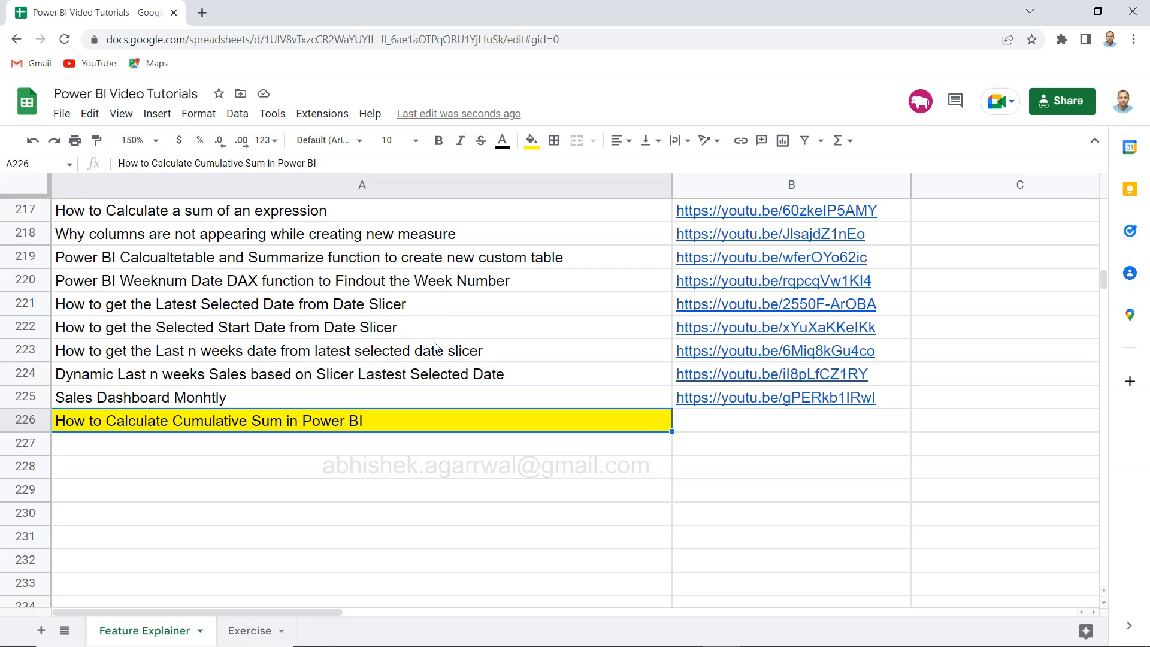
mouse_move(431, 52)
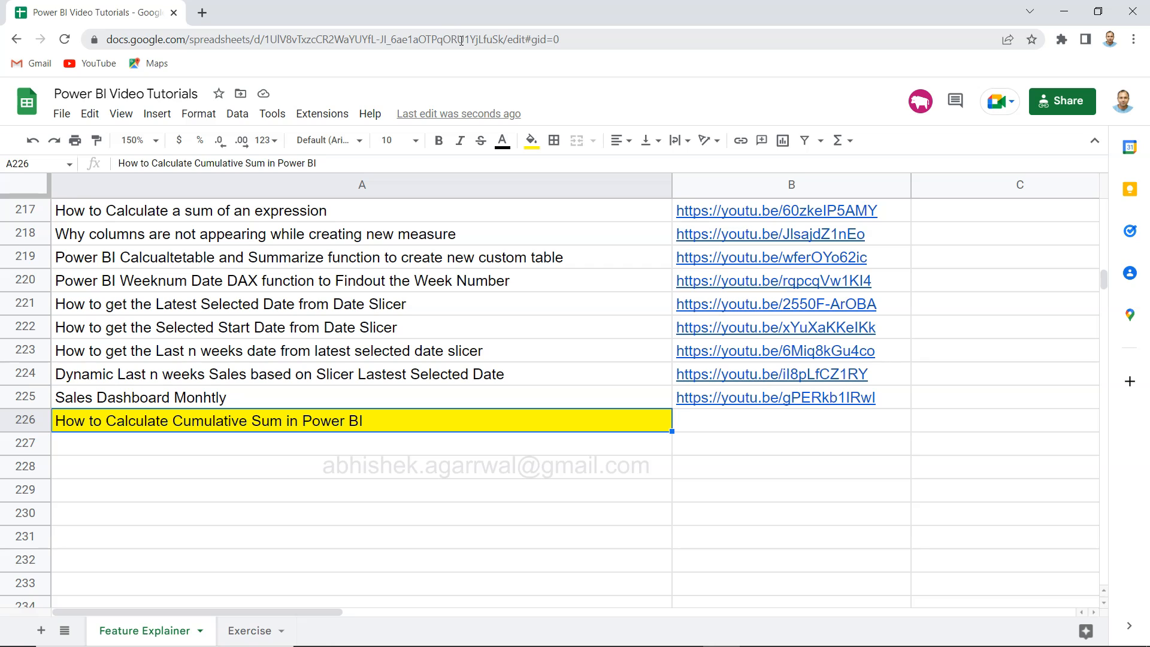
mouse_move(553, 357)
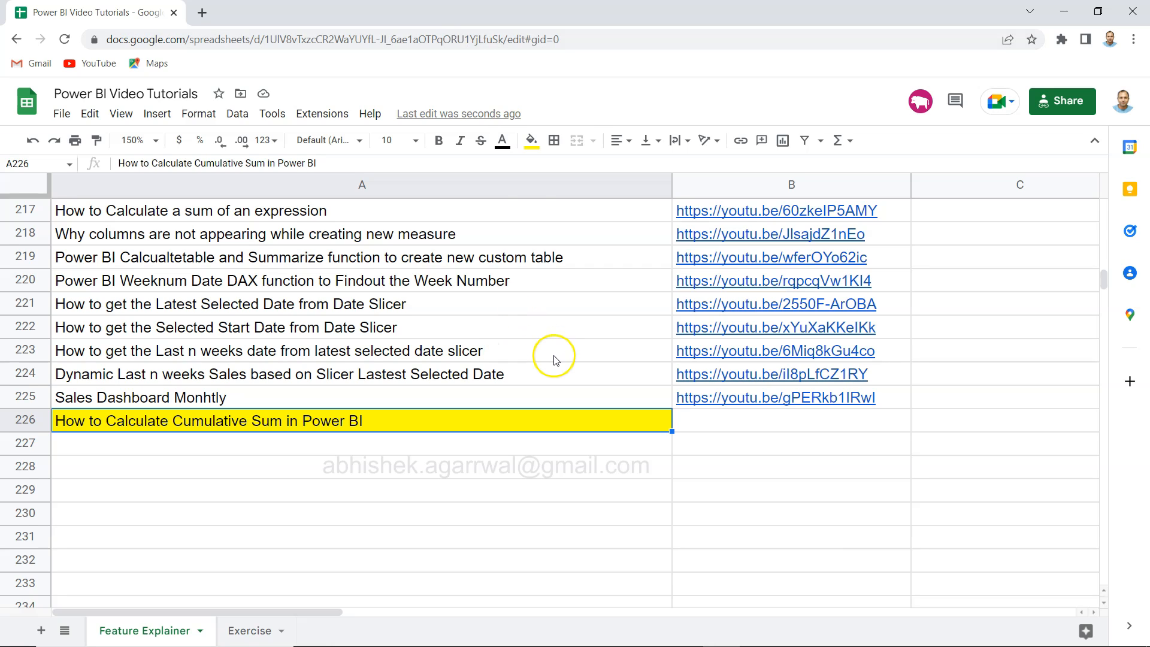
mouse_move(257, 380)
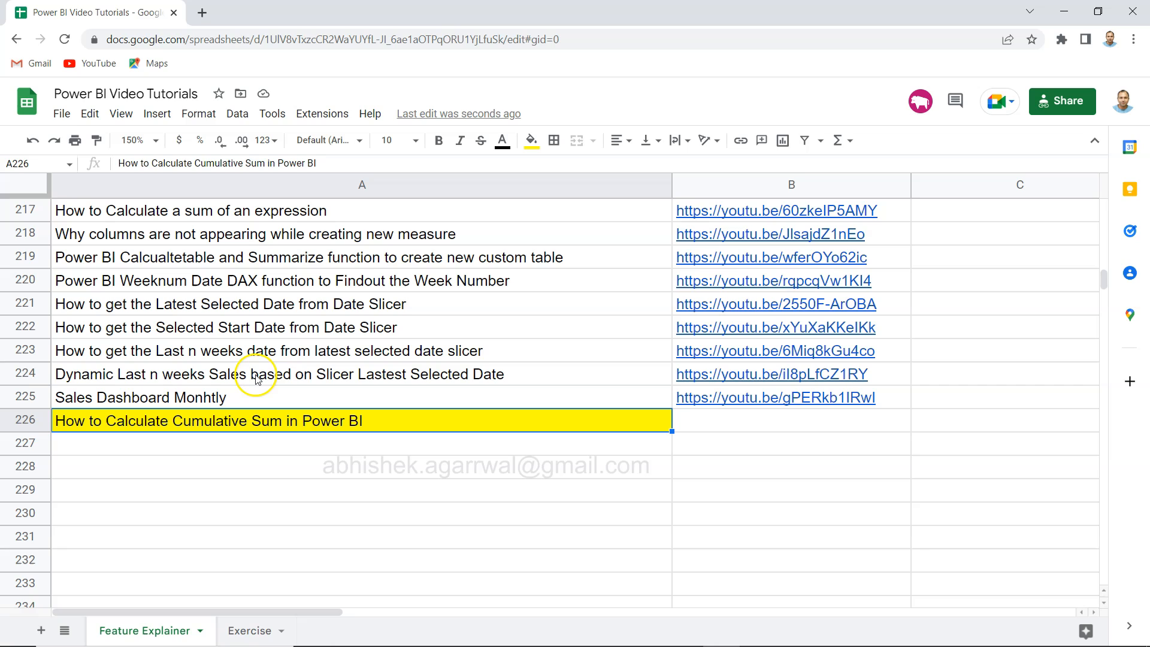
mouse_move(115, 314)
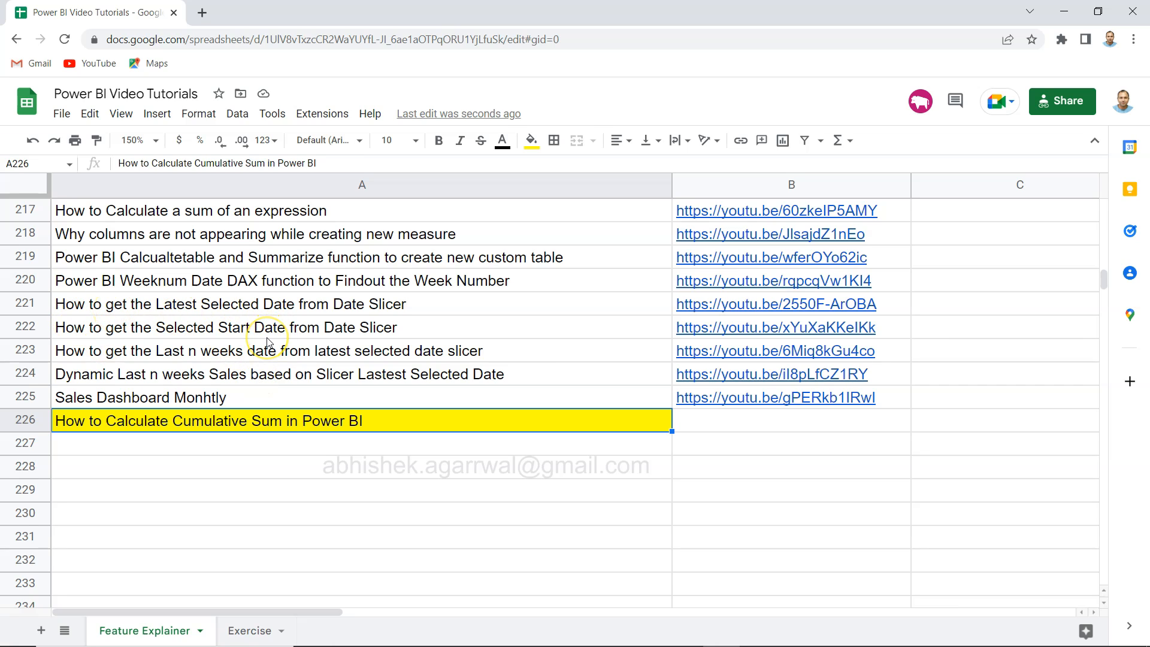
mouse_move(277, 311)
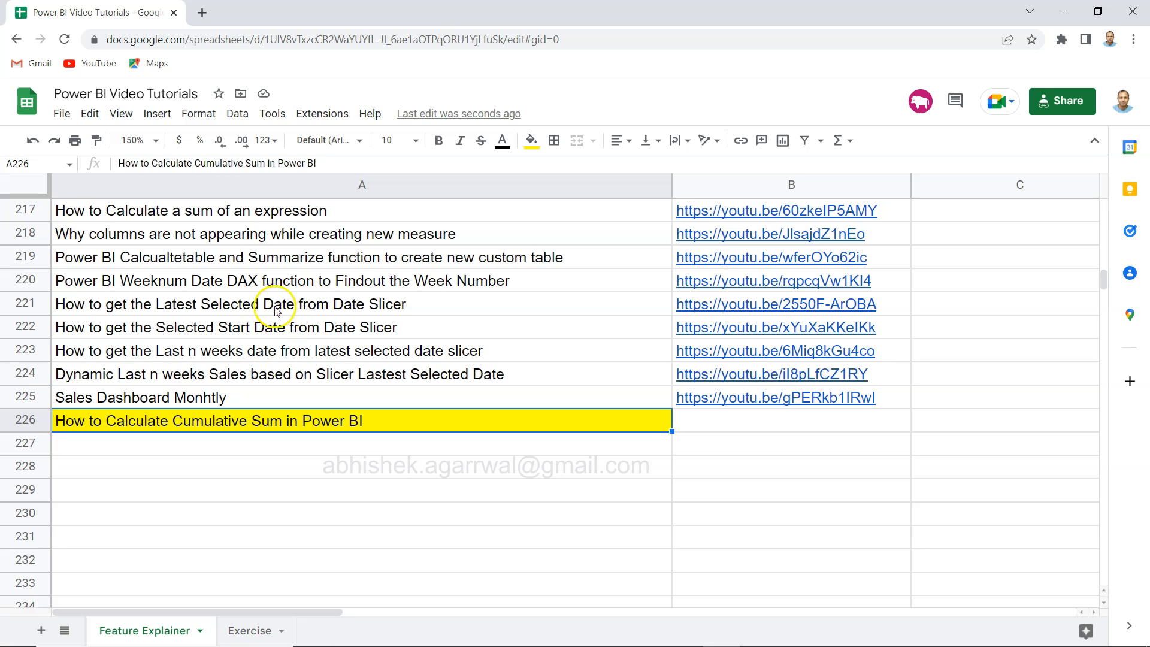
mouse_move(562, 215)
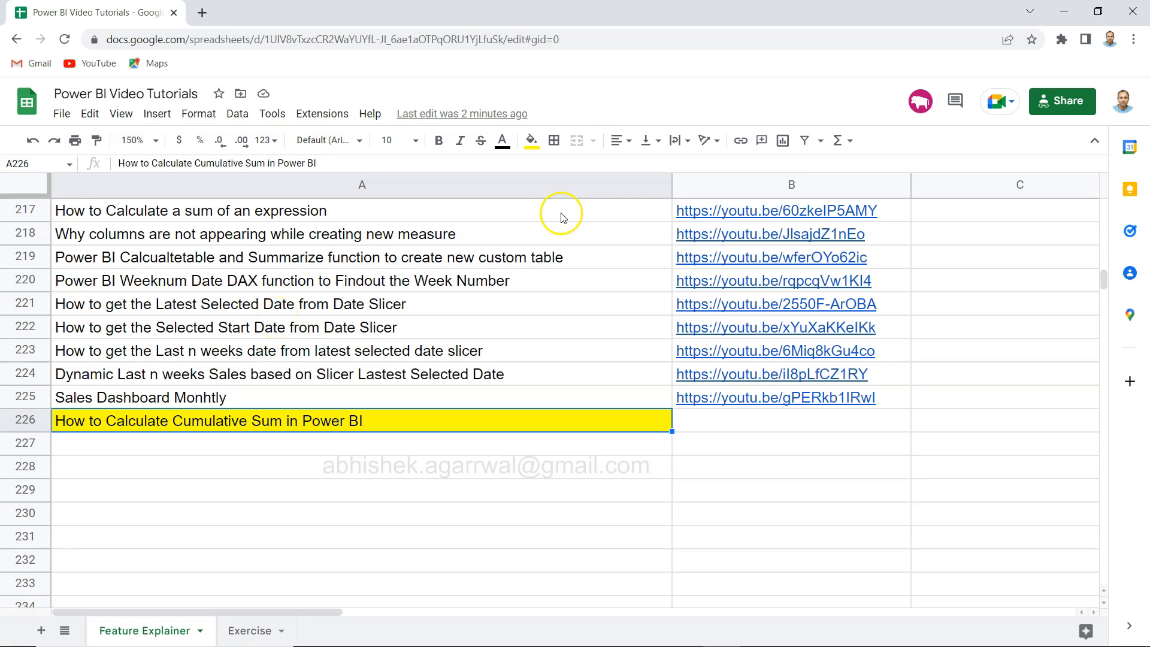
mouse_move(760, 188)
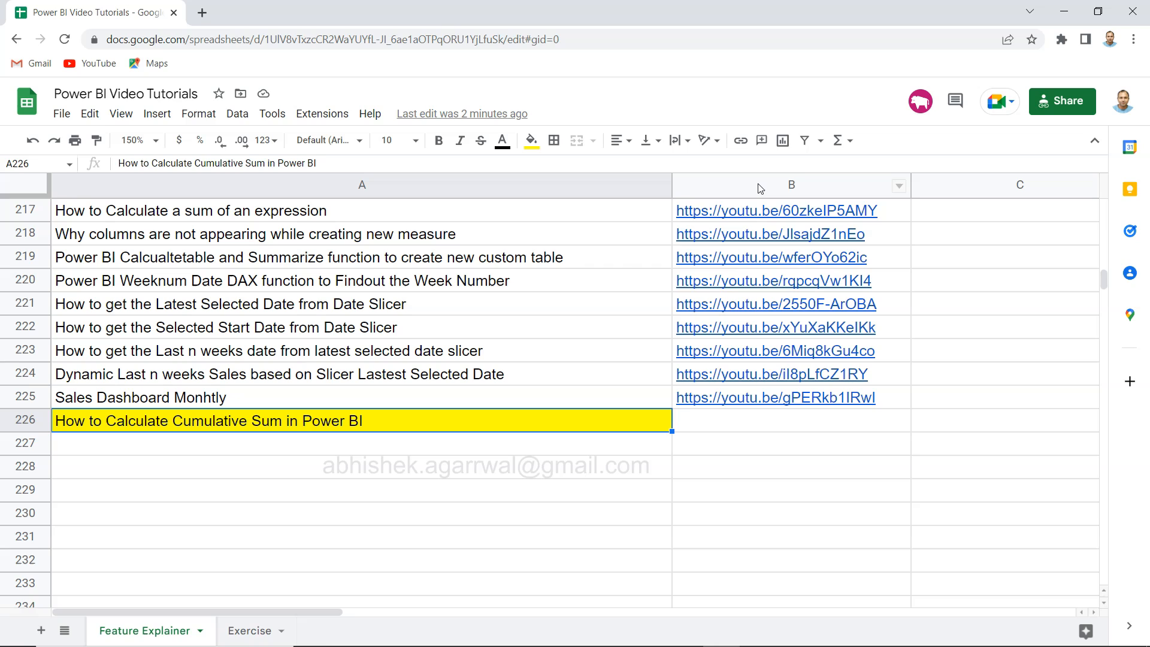
mouse_move(576, 288)
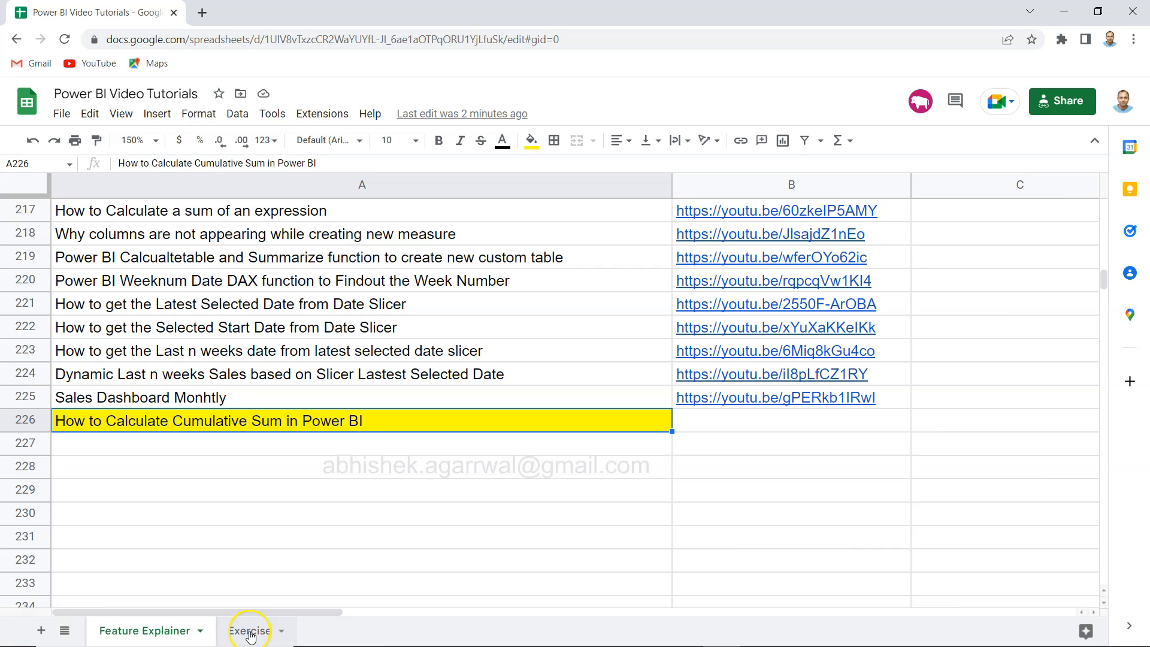
View the Exercise sheet, then return toward the Feature Explainer sheet.
click(250, 631)
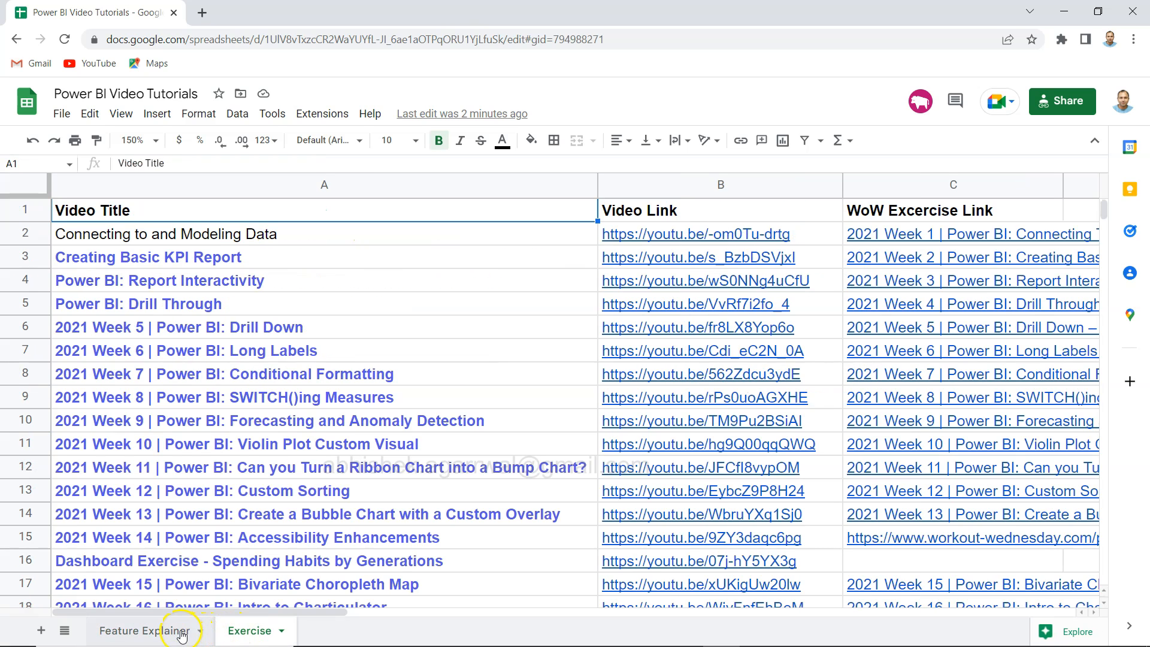
mouse_move(169, 630)
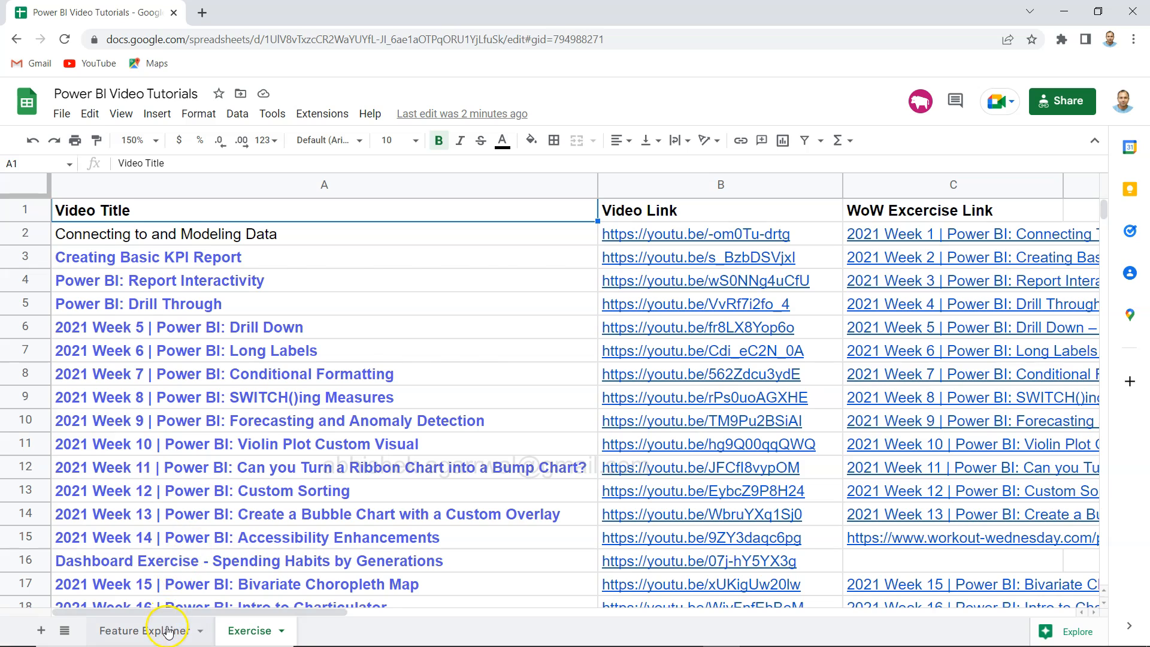
click(145, 630)
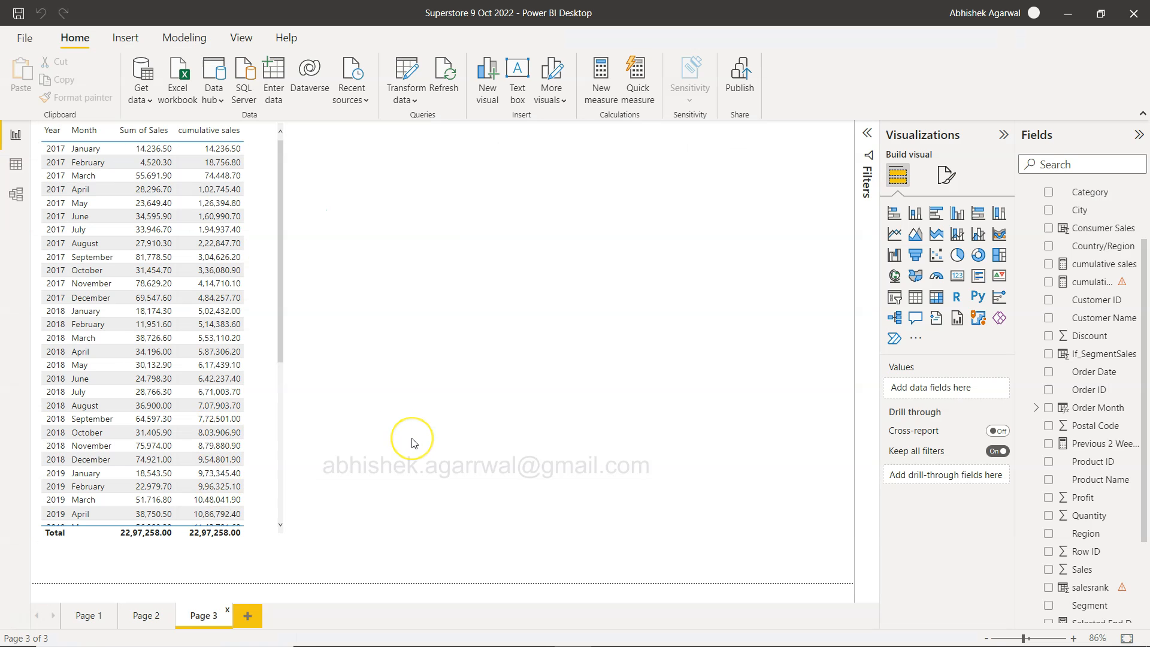
mouse_move(1096, 335)
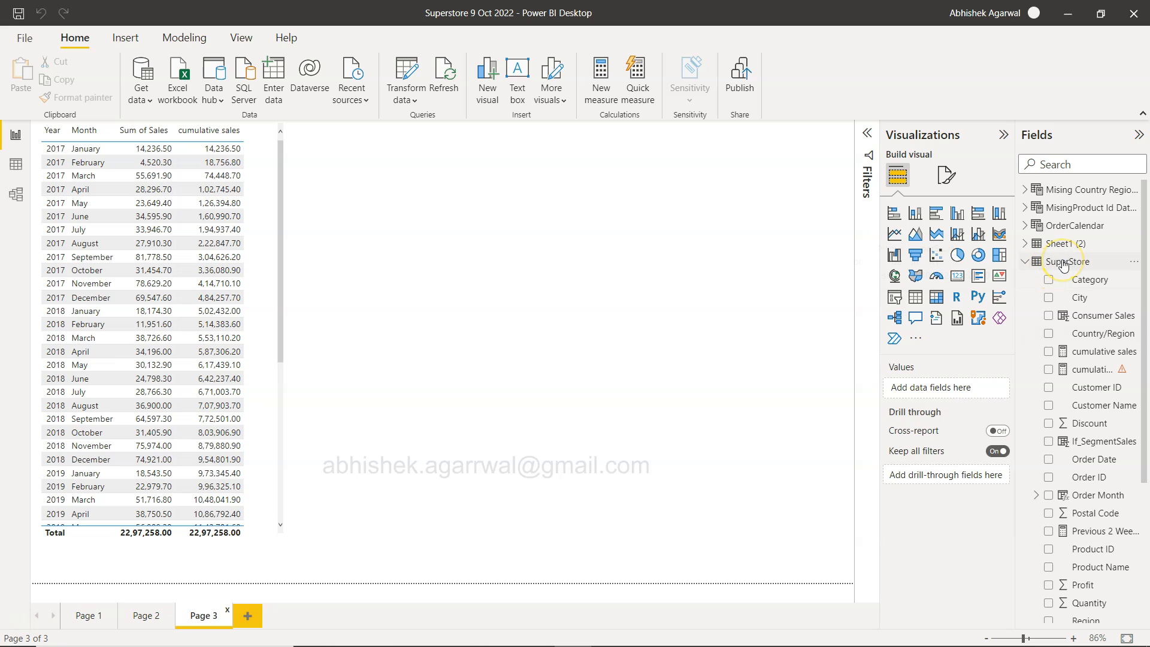
mouse_move(1068, 261)
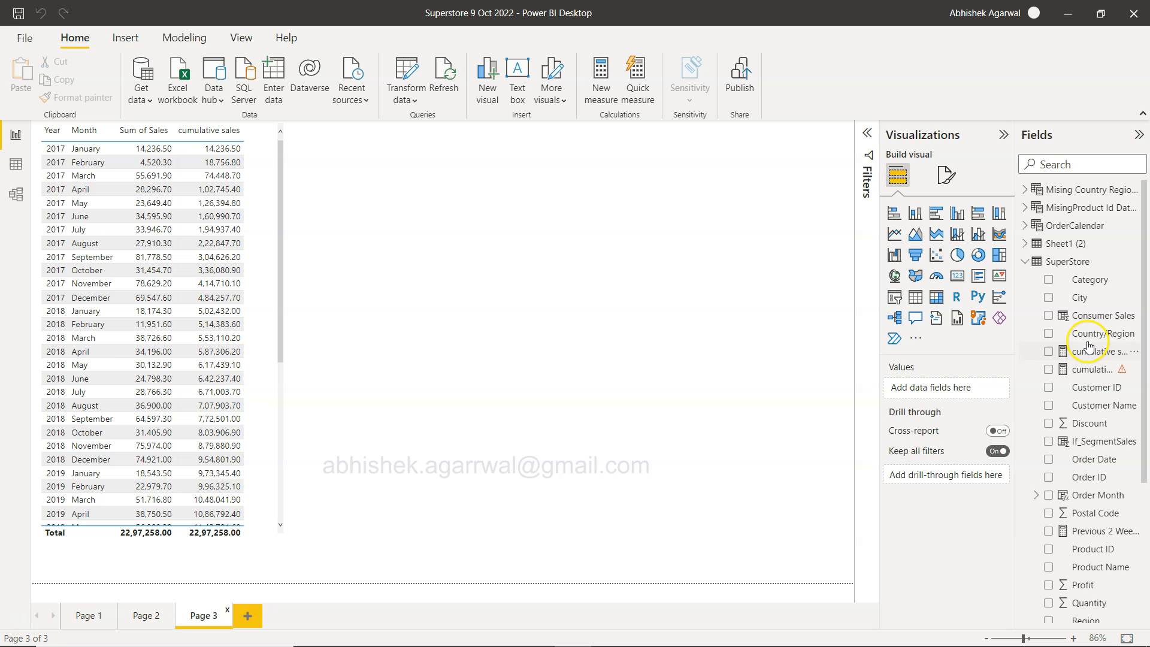
mouse_move(1097, 464)
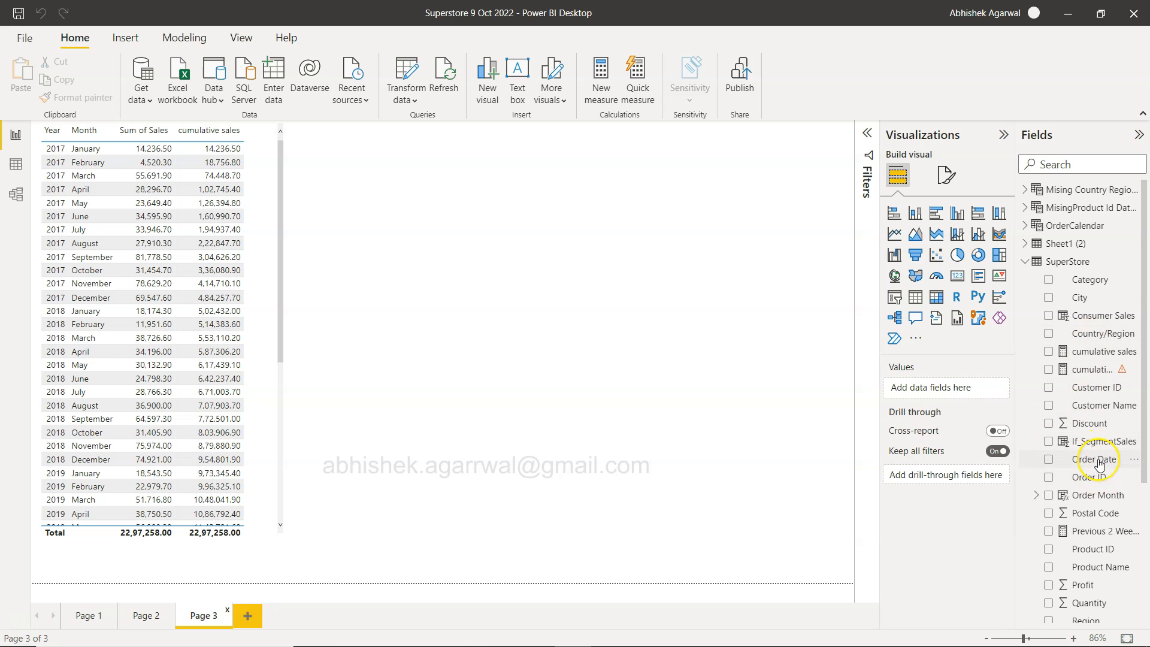
scroll(down, 3)
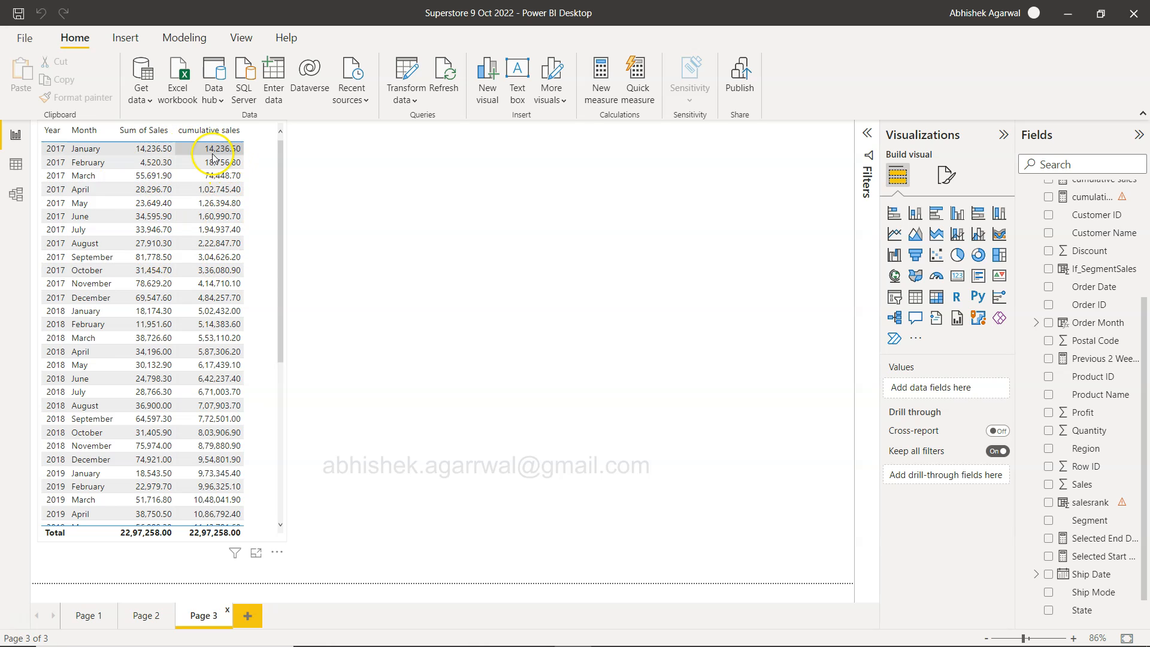
mouse_move(223, 157)
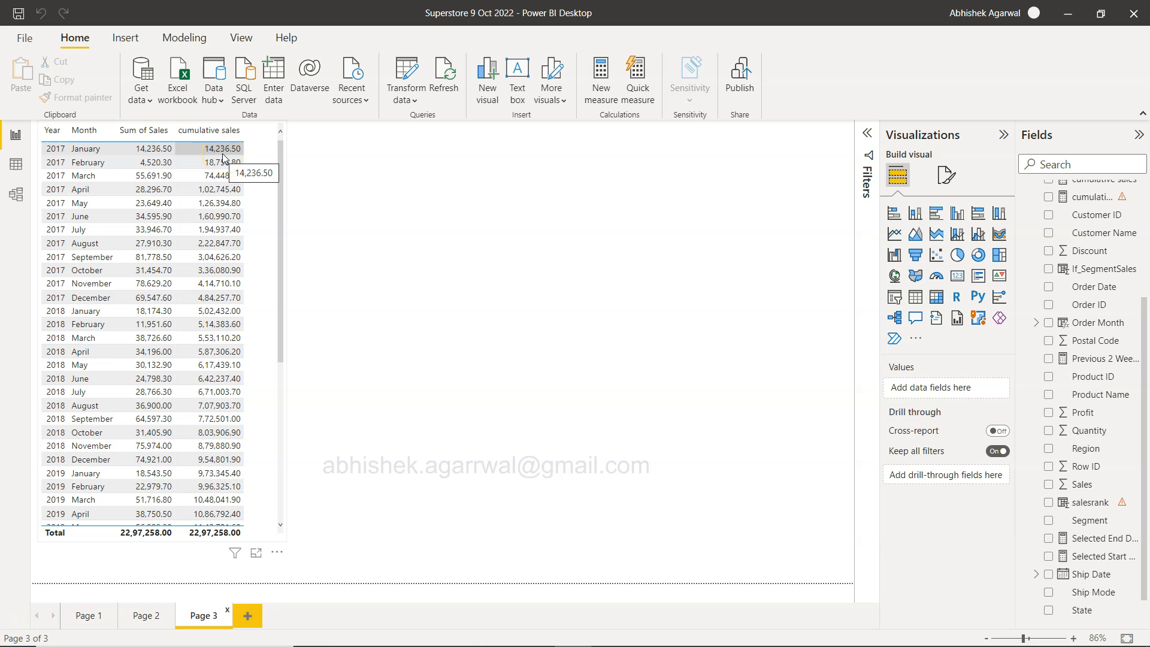
mouse_move(153, 162)
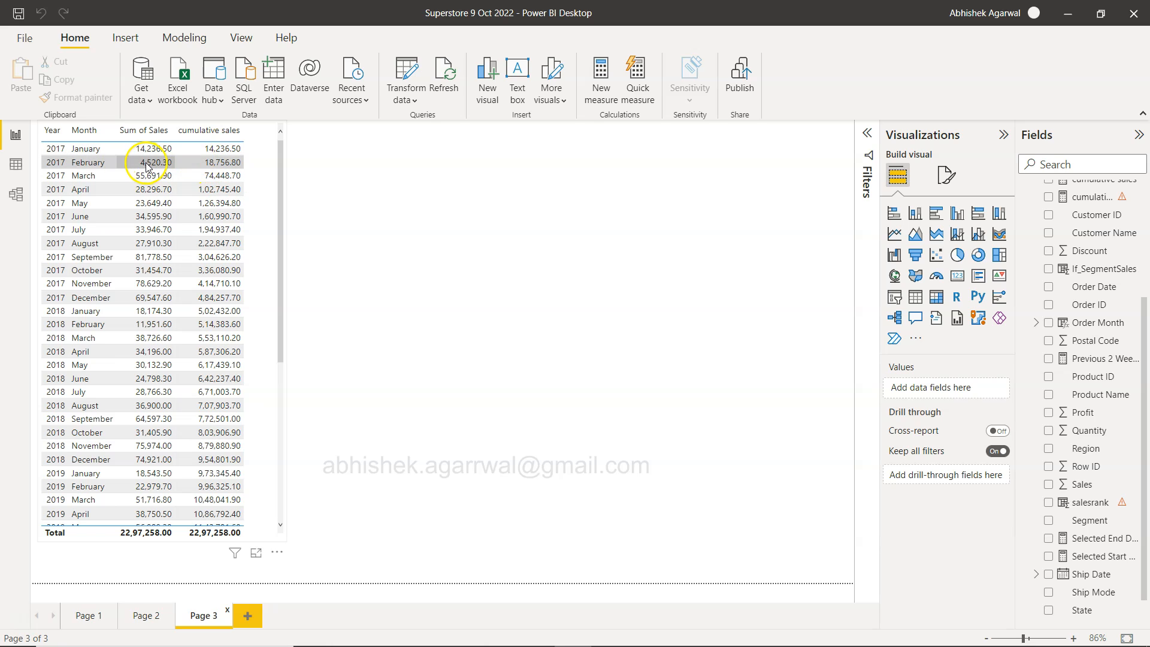
mouse_move(233, 170)
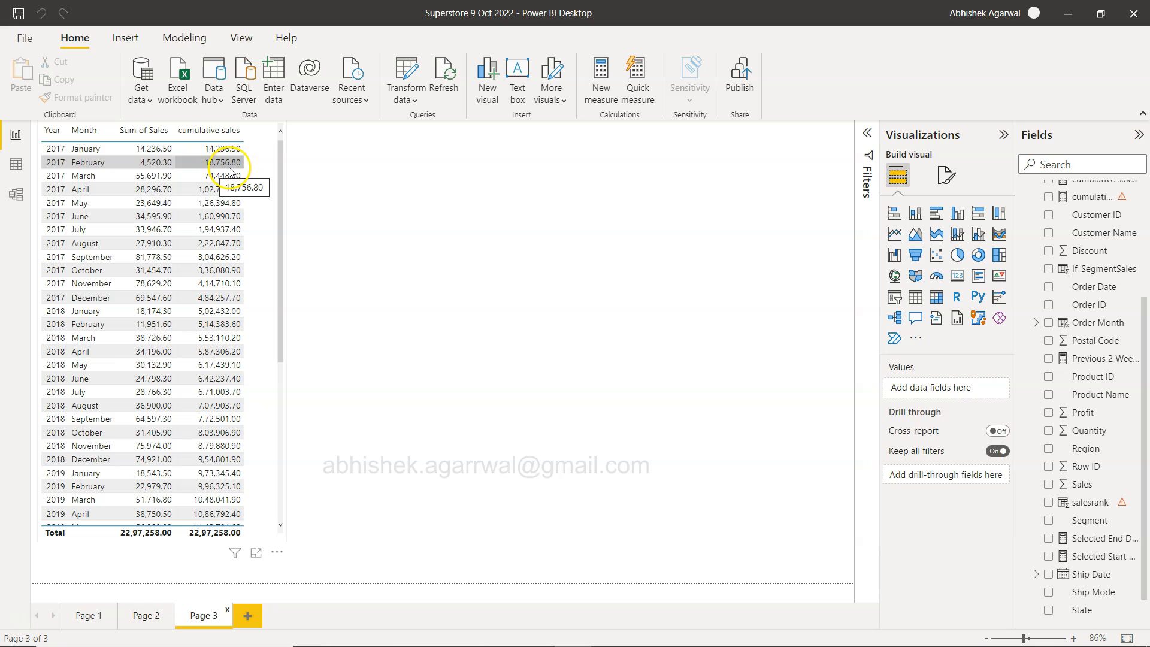
mouse_move(166, 176)
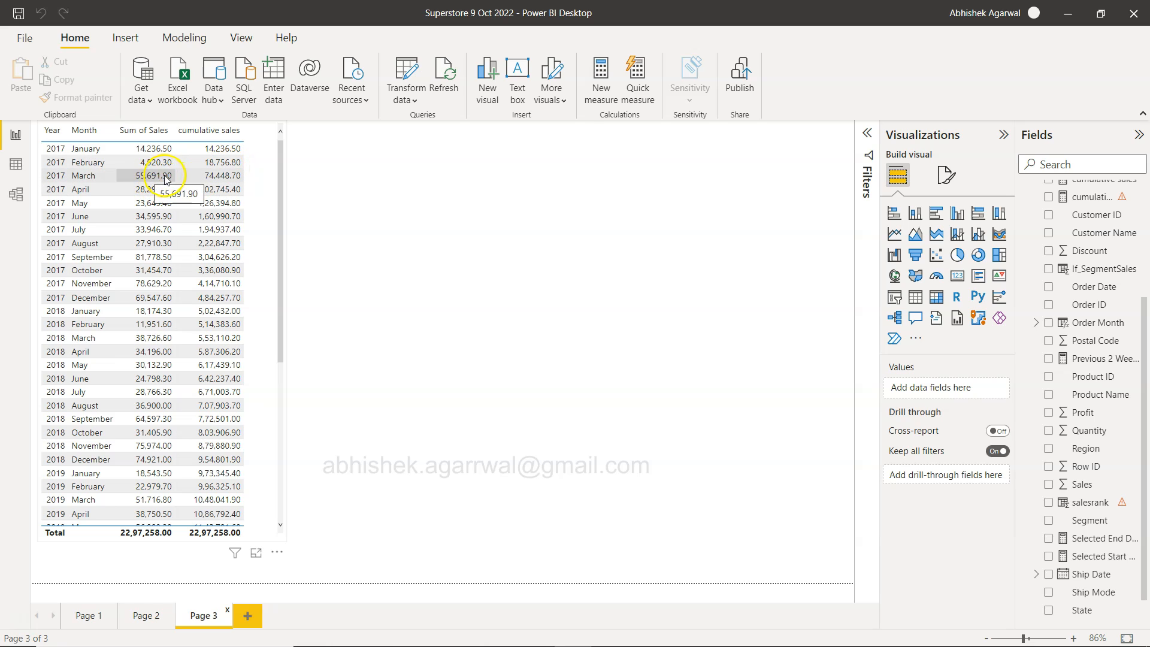
mouse_move(220, 176)
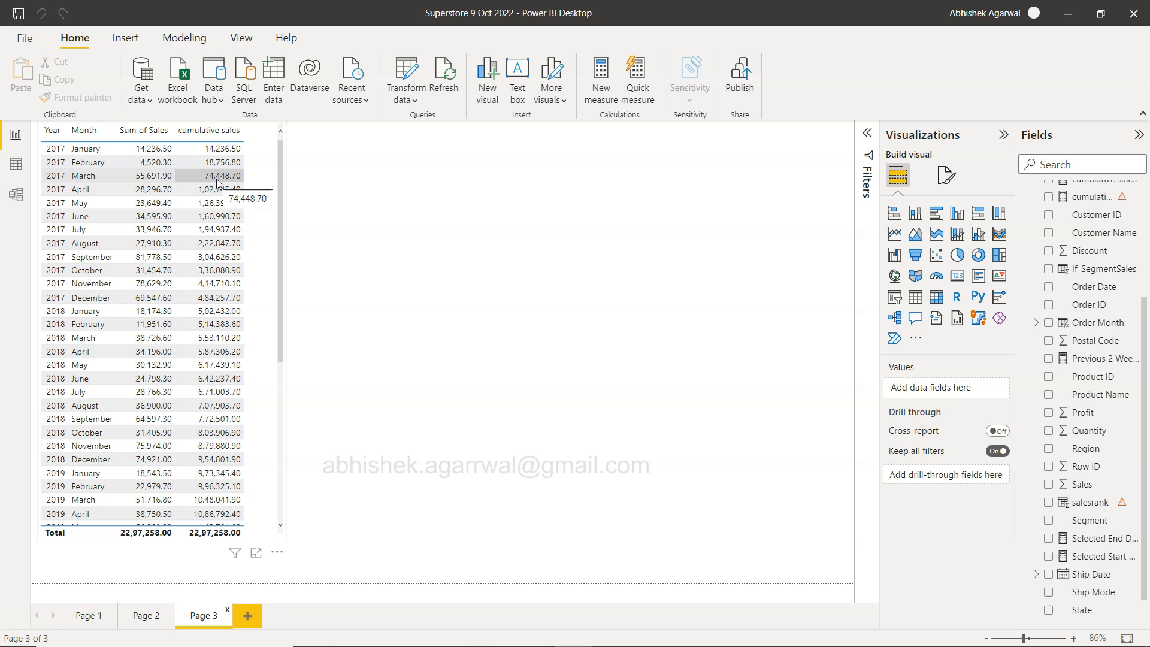
mouse_move(222, 365)
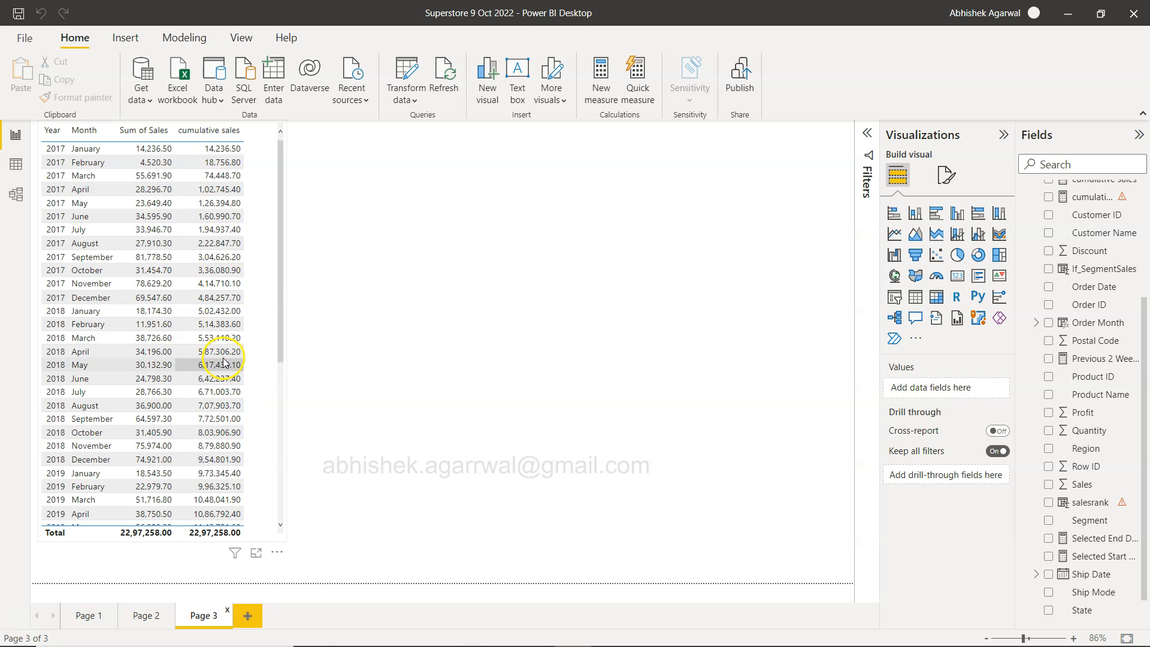
scroll(down, 3)
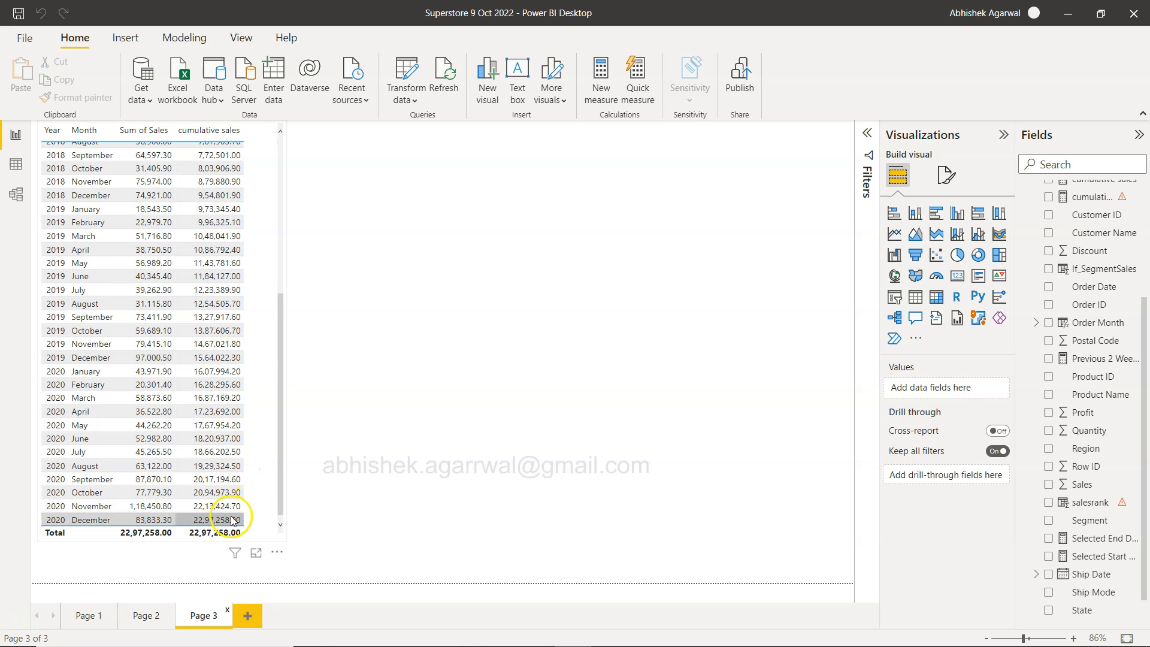
mouse_move(223, 519)
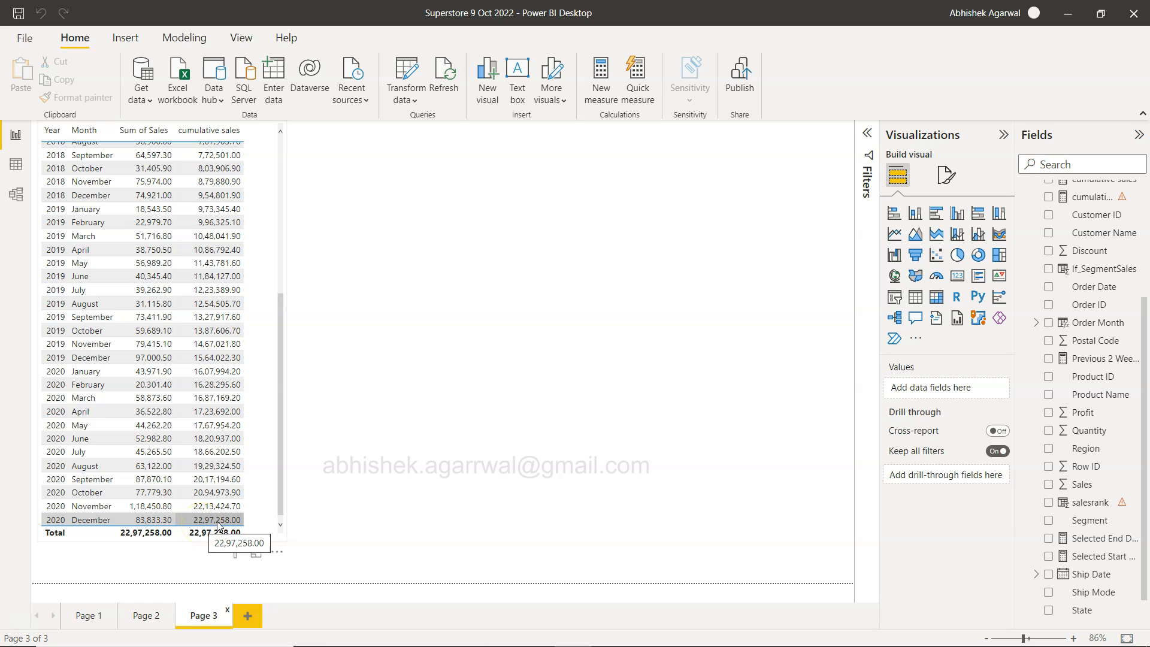
mouse_move(256, 537)
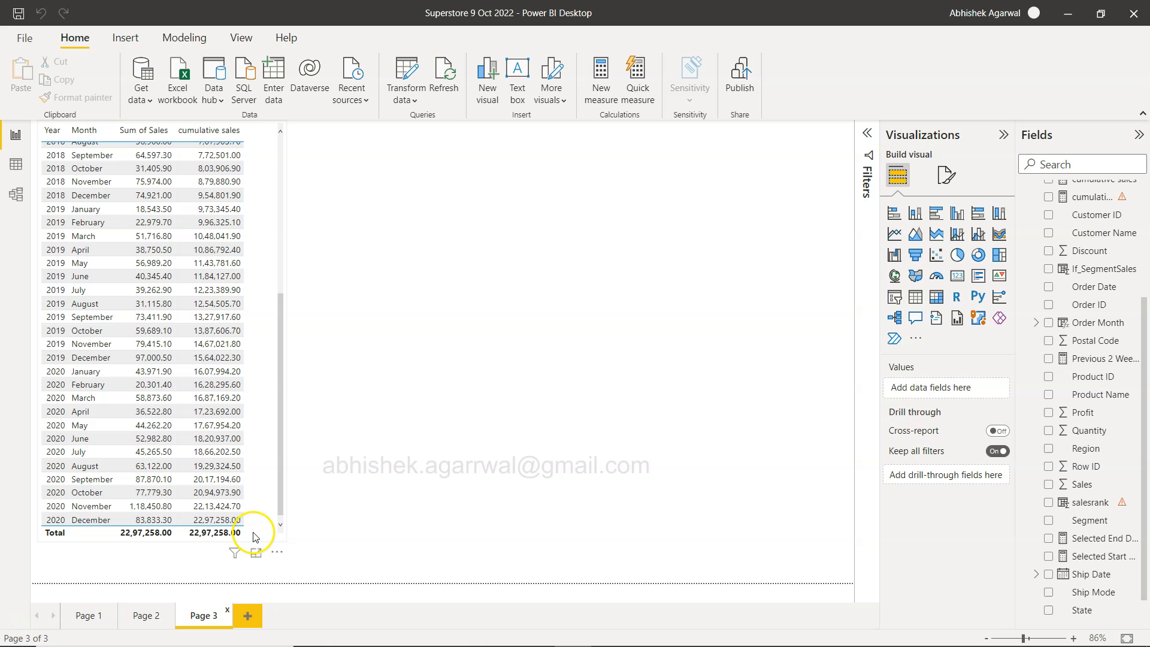
scroll(up, 3)
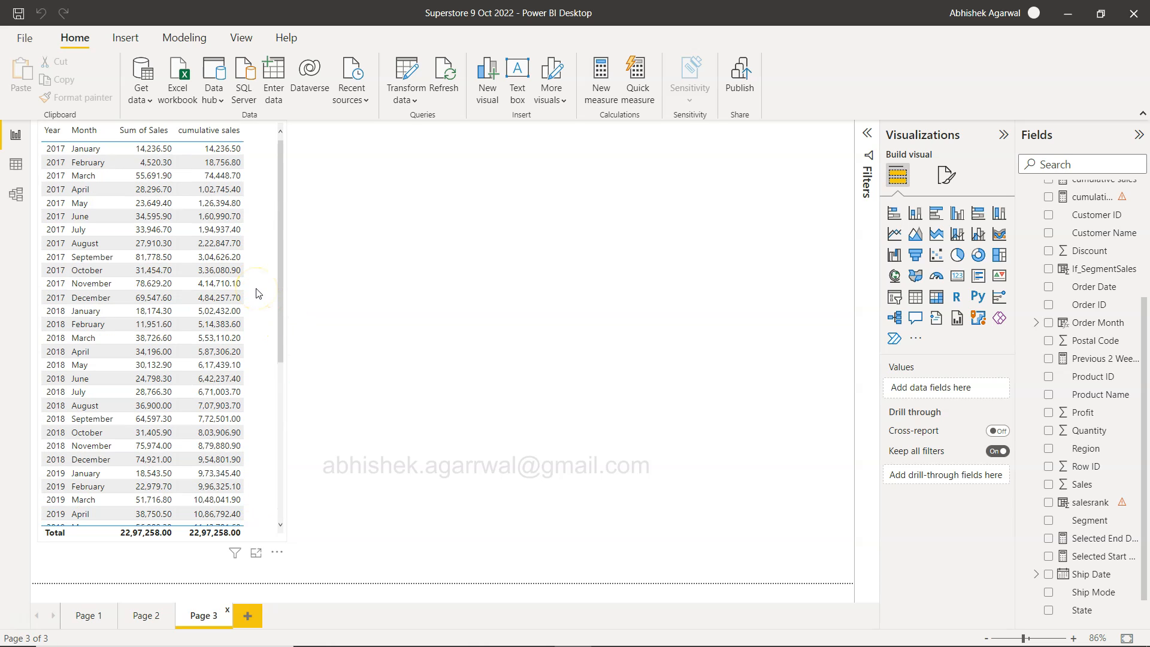
mouse_move(287, 327)
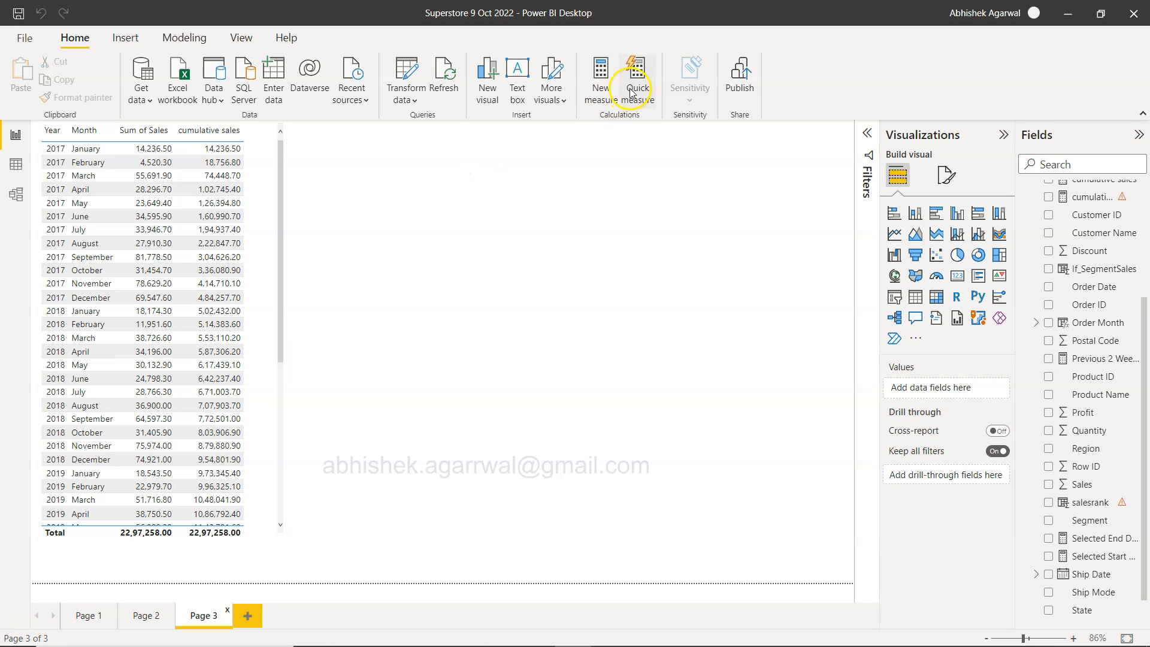
mouse_move(605, 89)
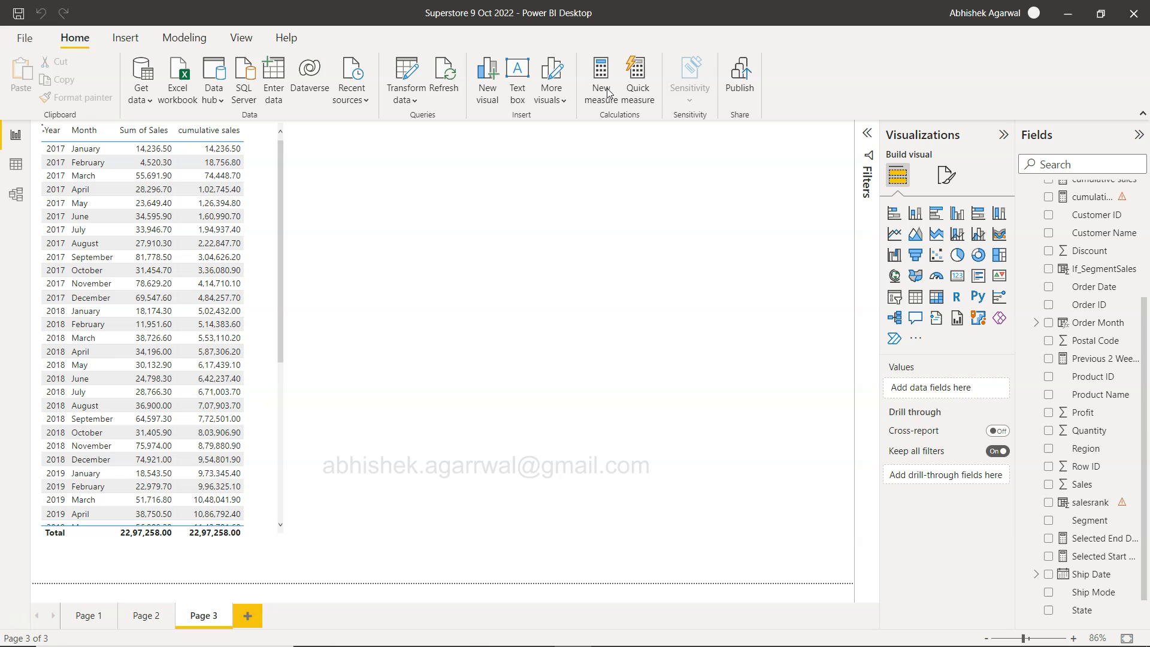
Start a new measure 'Cumulative Profit = CALCULATE(SUM(SuperStore[Profit])' in the SuperStore table.
click(599, 79)
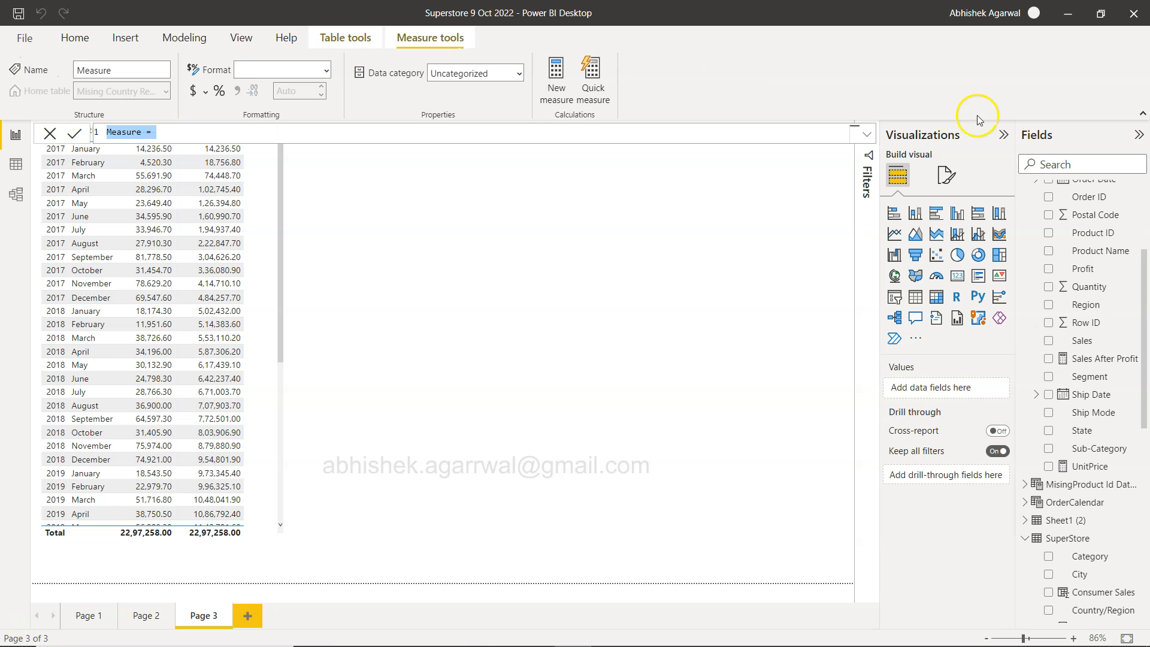
scroll(down, 3)
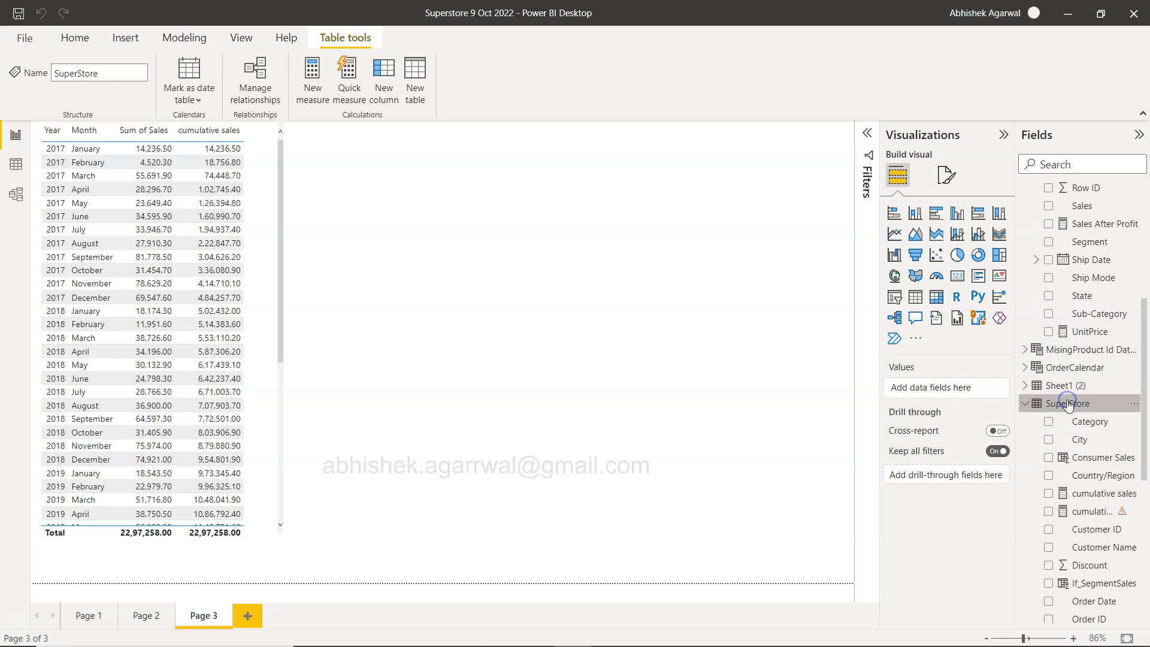
mouse_move(318, 196)
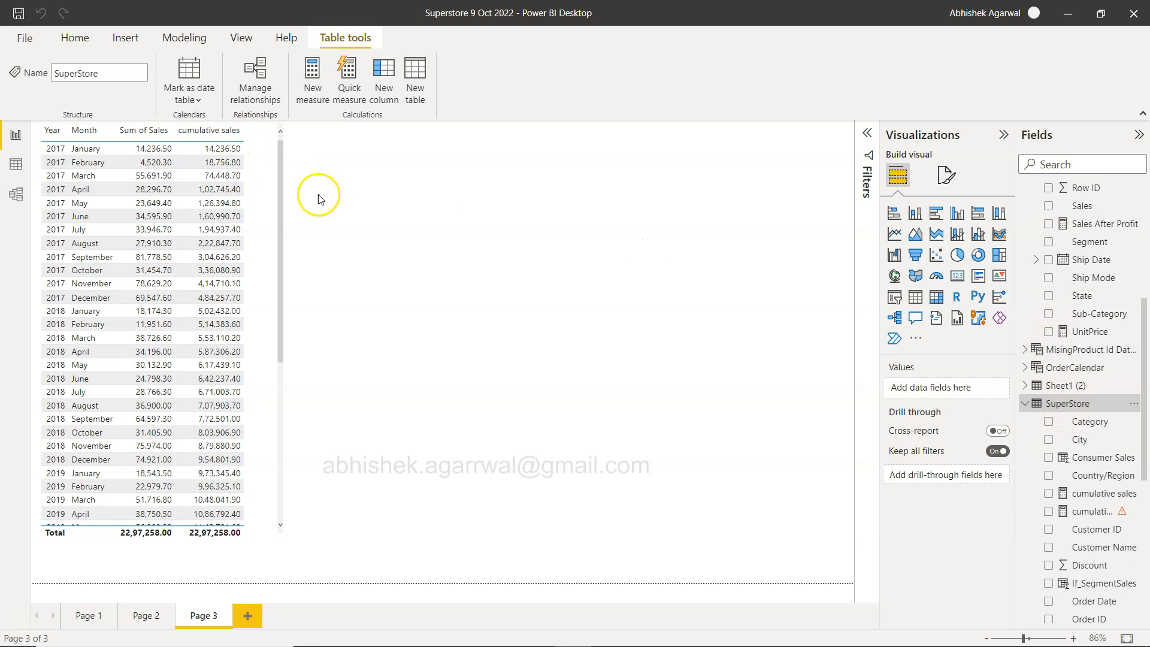
mouse_move(311, 77)
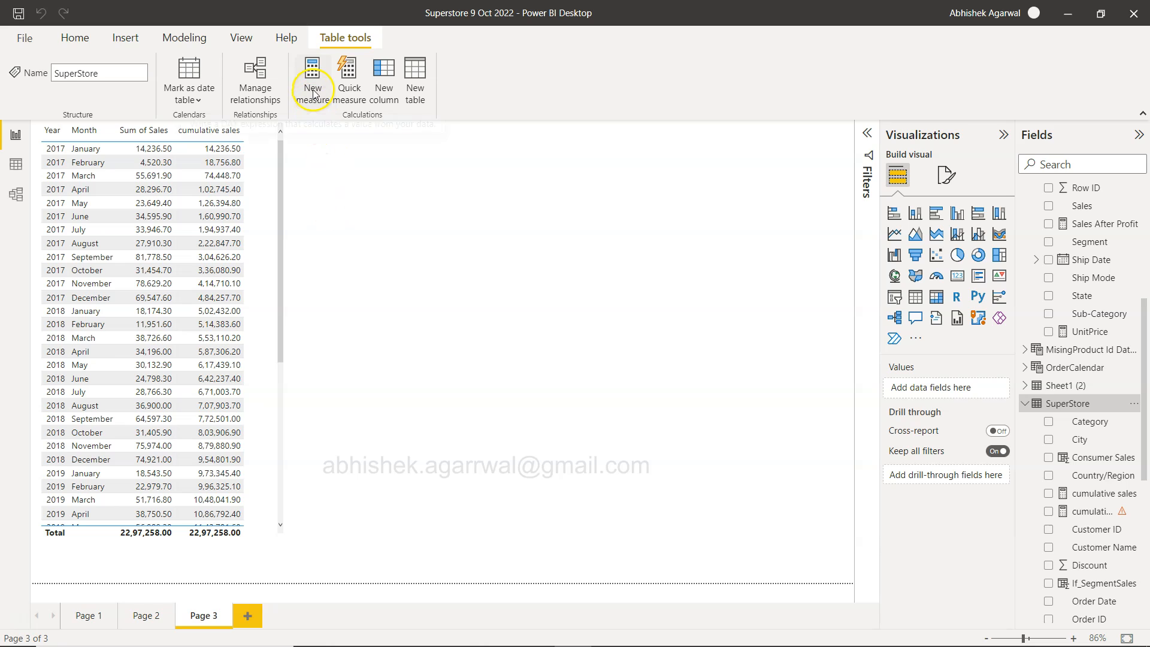
click(311, 81)
text(C)
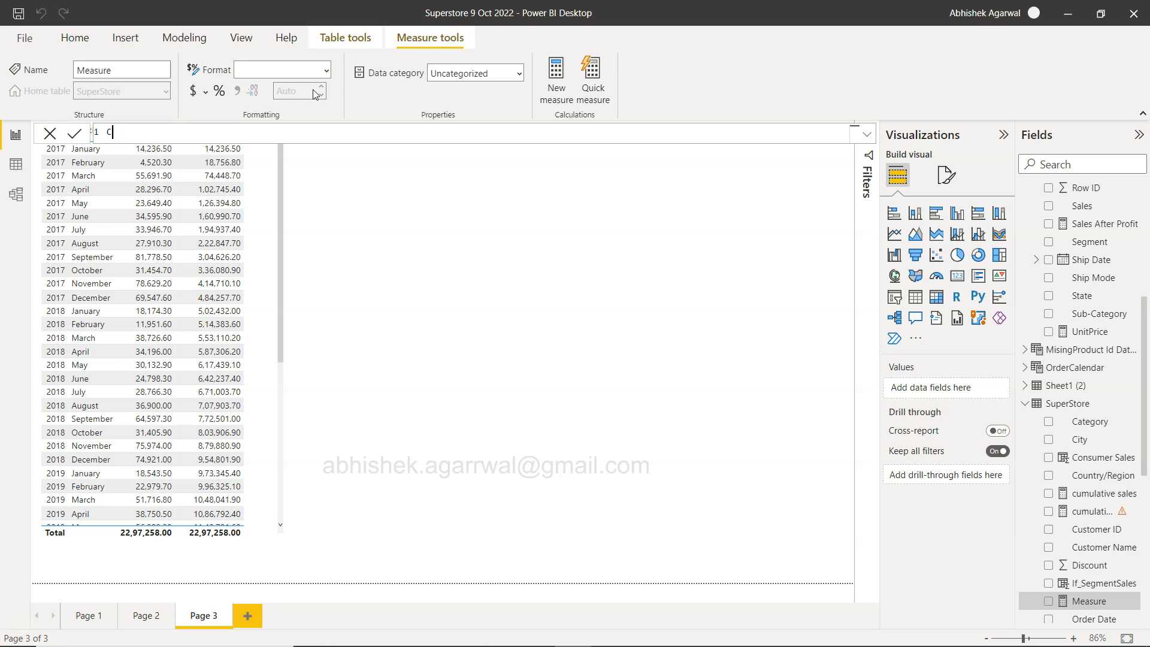
text(umulative P)
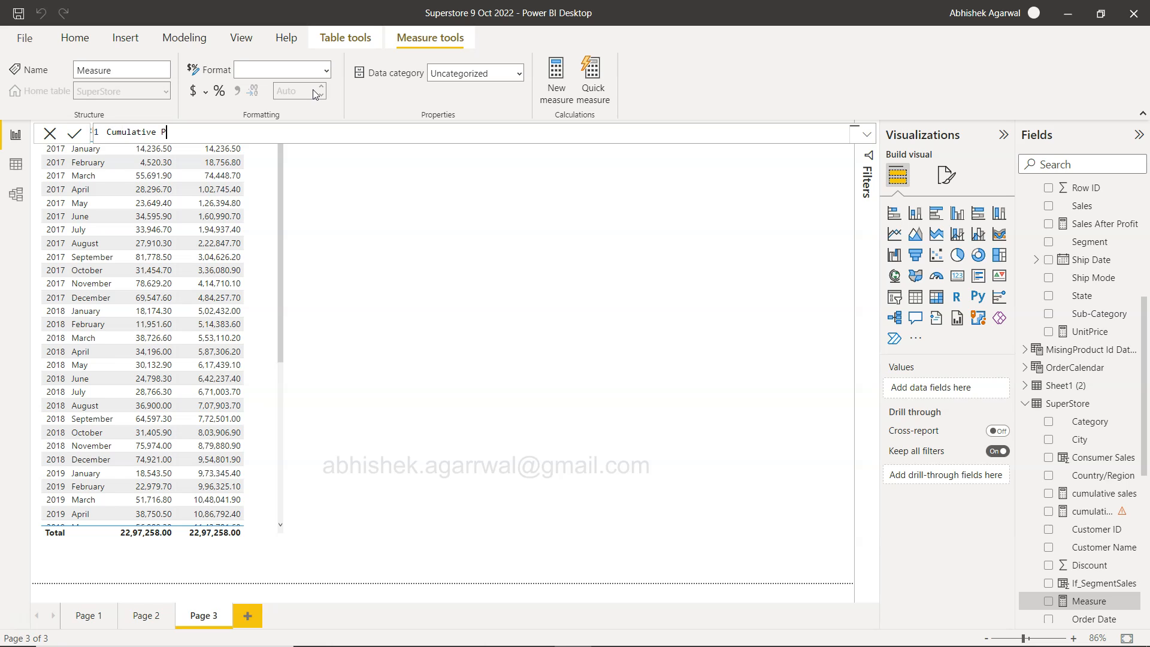
text(rofit =)
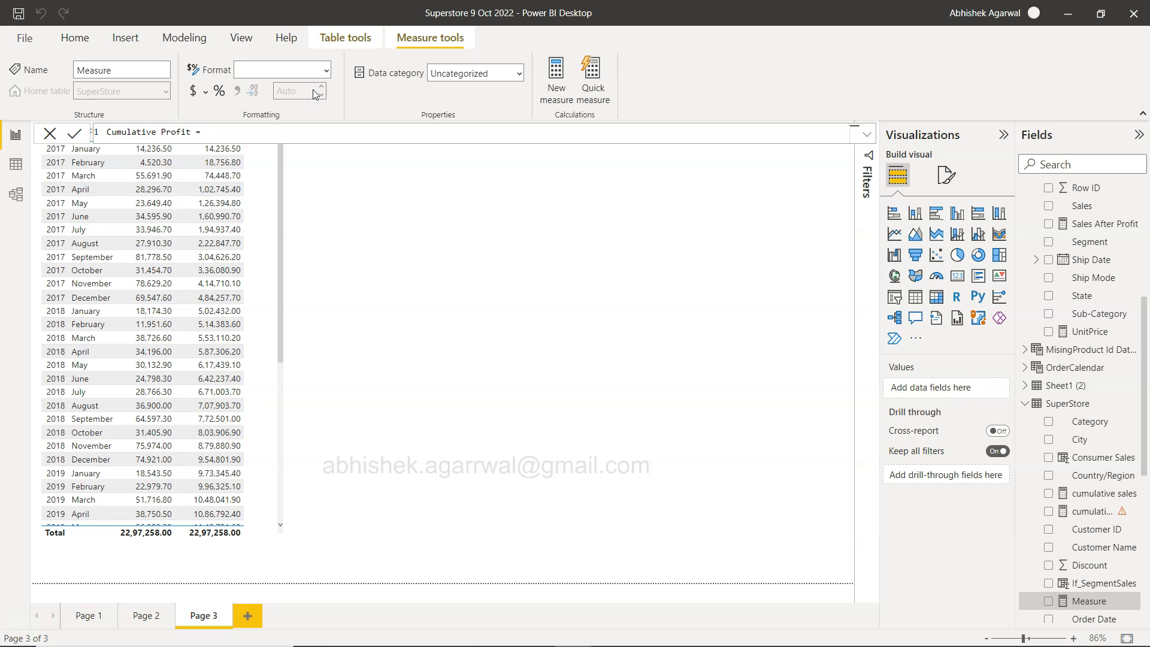
text(CALCULATE()
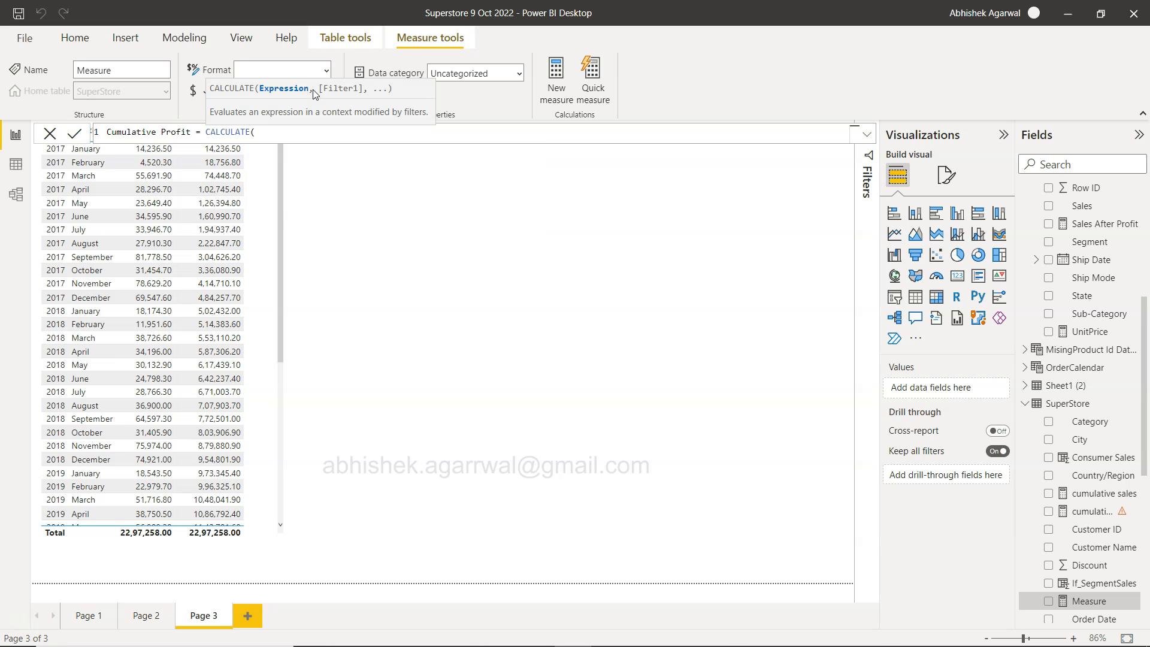
text(SUM()
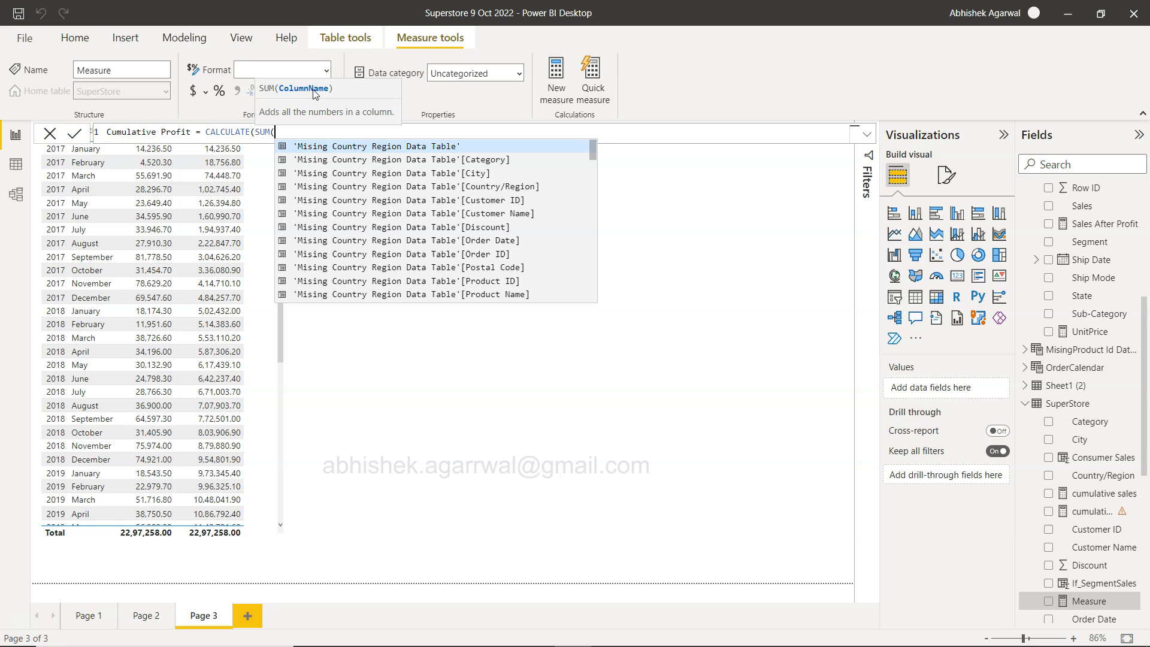
text(profi)
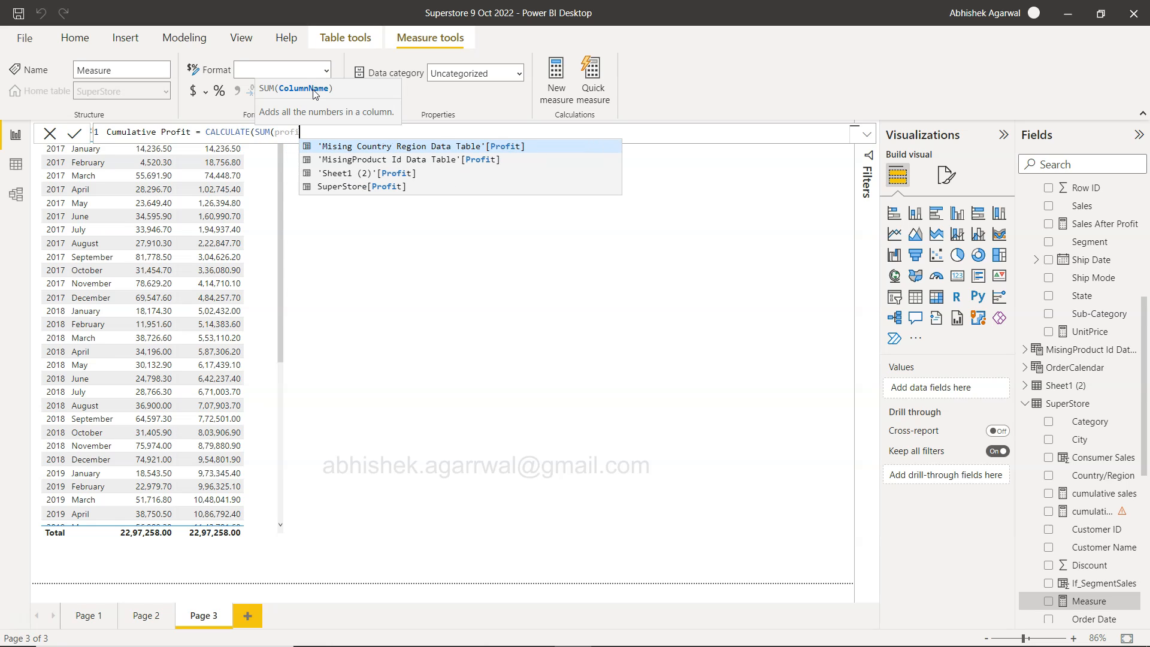
click(365, 186)
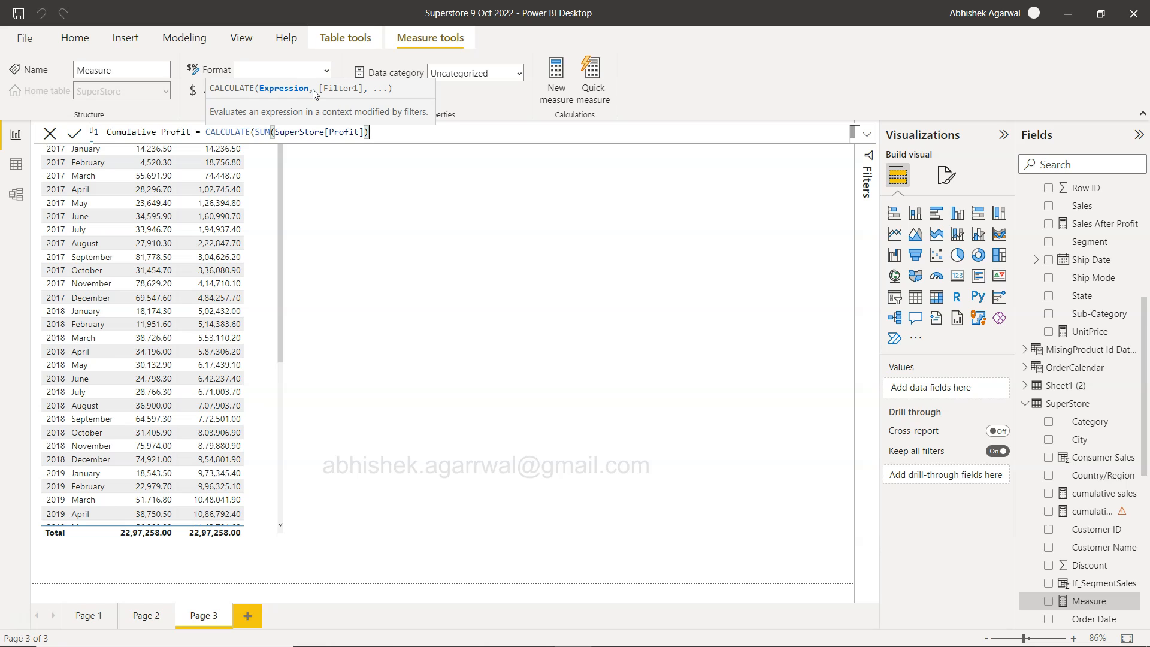
Continue with FILTER(ALL(SuperStore), SuperStore[Order Date] <= MAX(SuperStore[Order Date].
text(,FILTER()
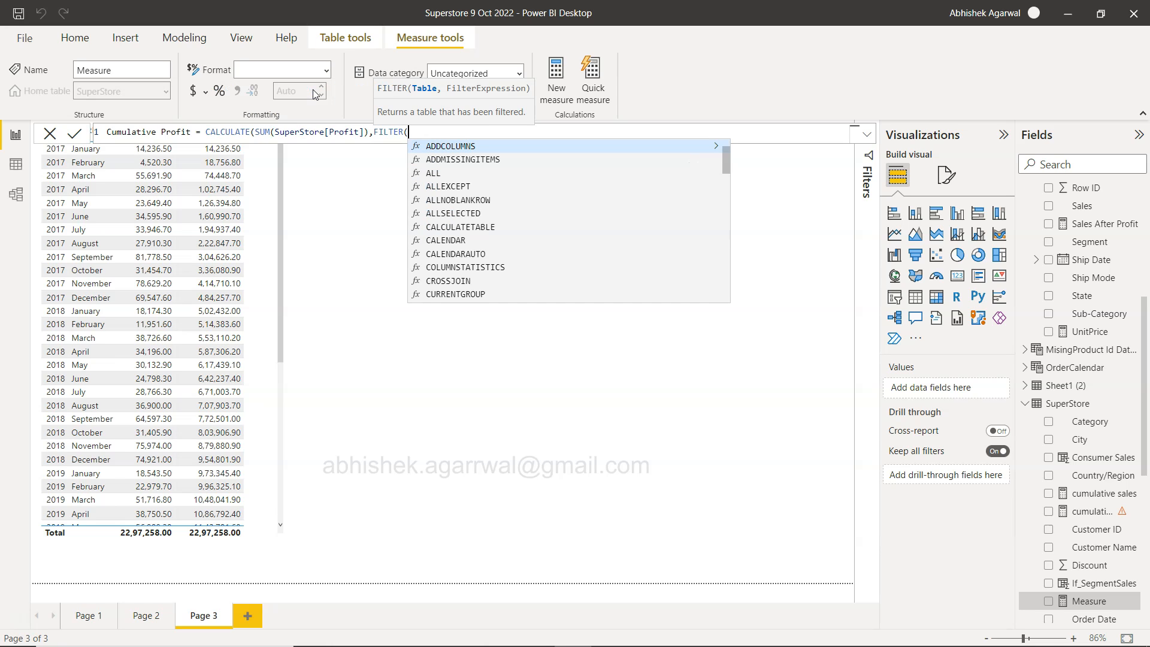
text(a)
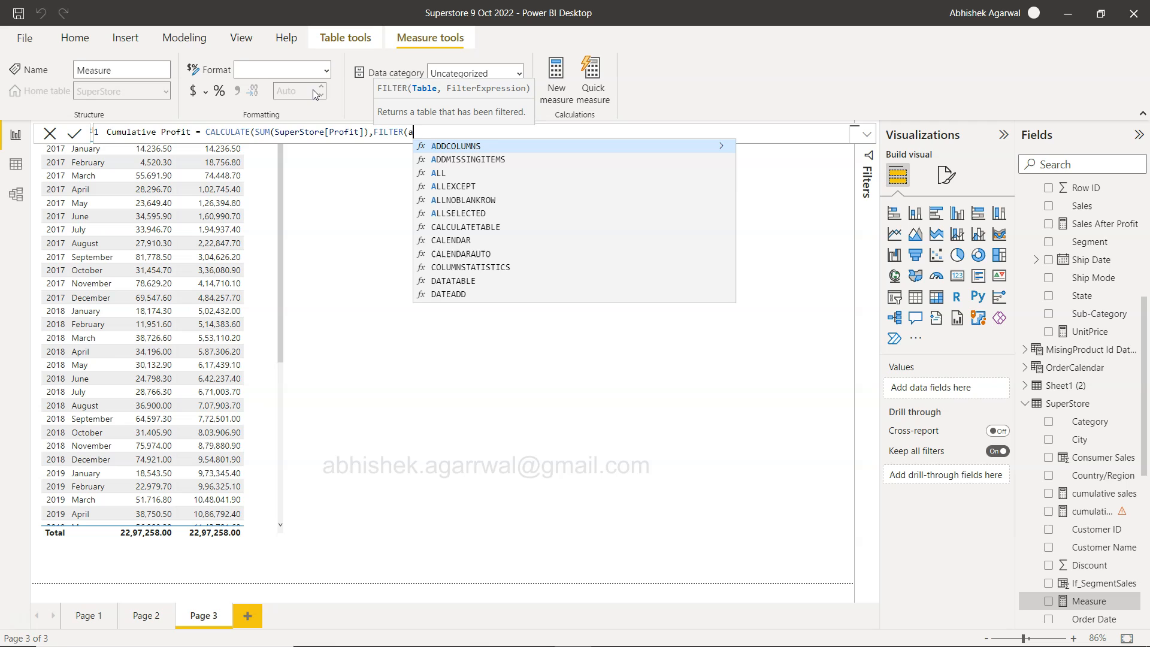
text(ALL(s)
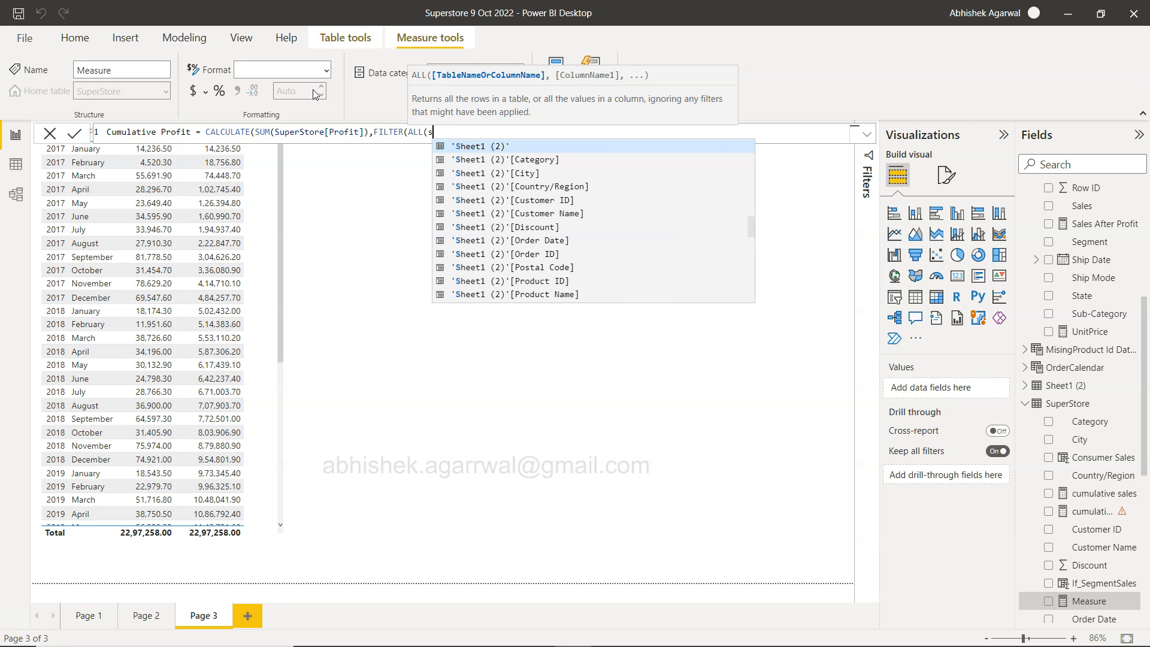
text(uperStore),)
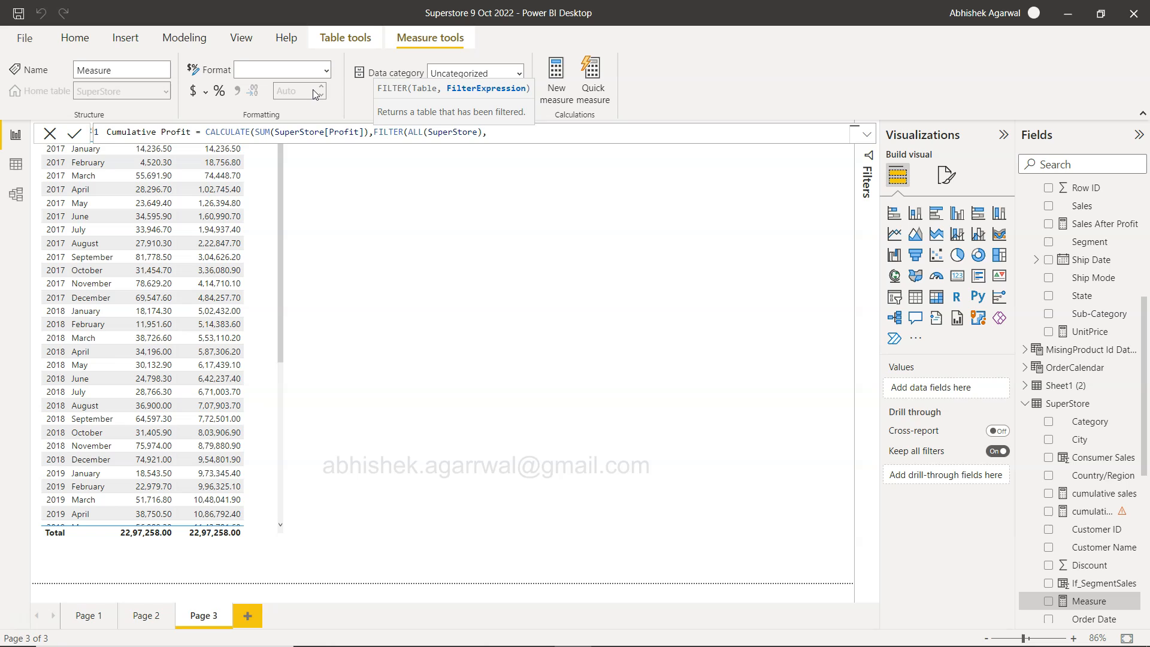
text(order)
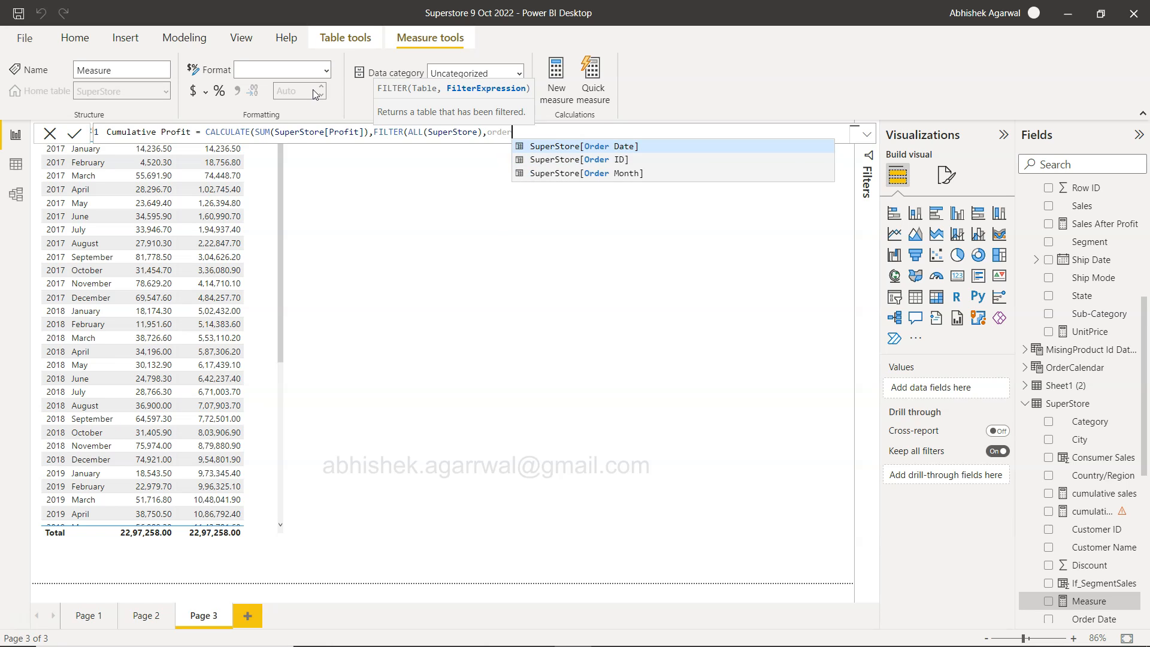
click(585, 146)
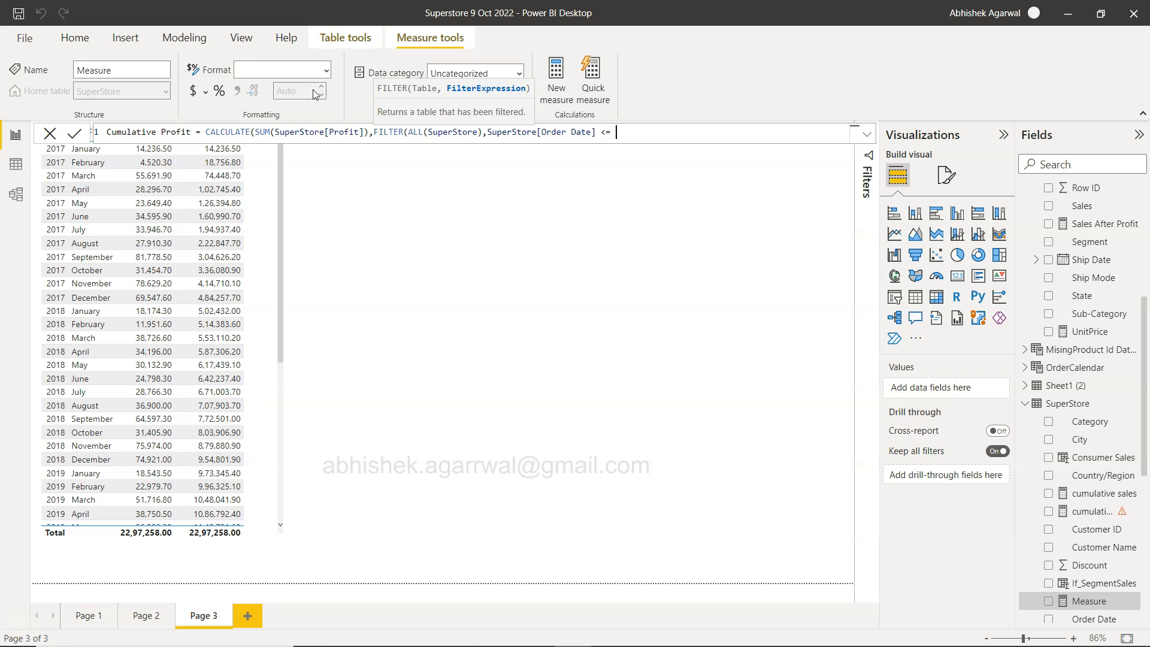
text(m)
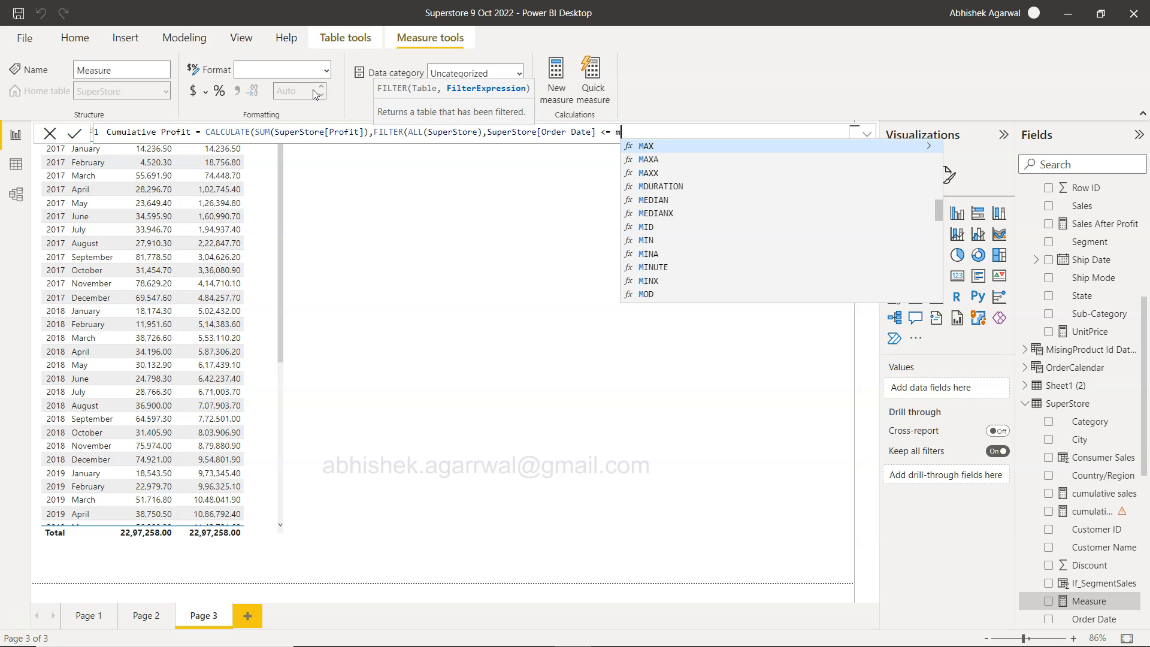
text(AX(order)
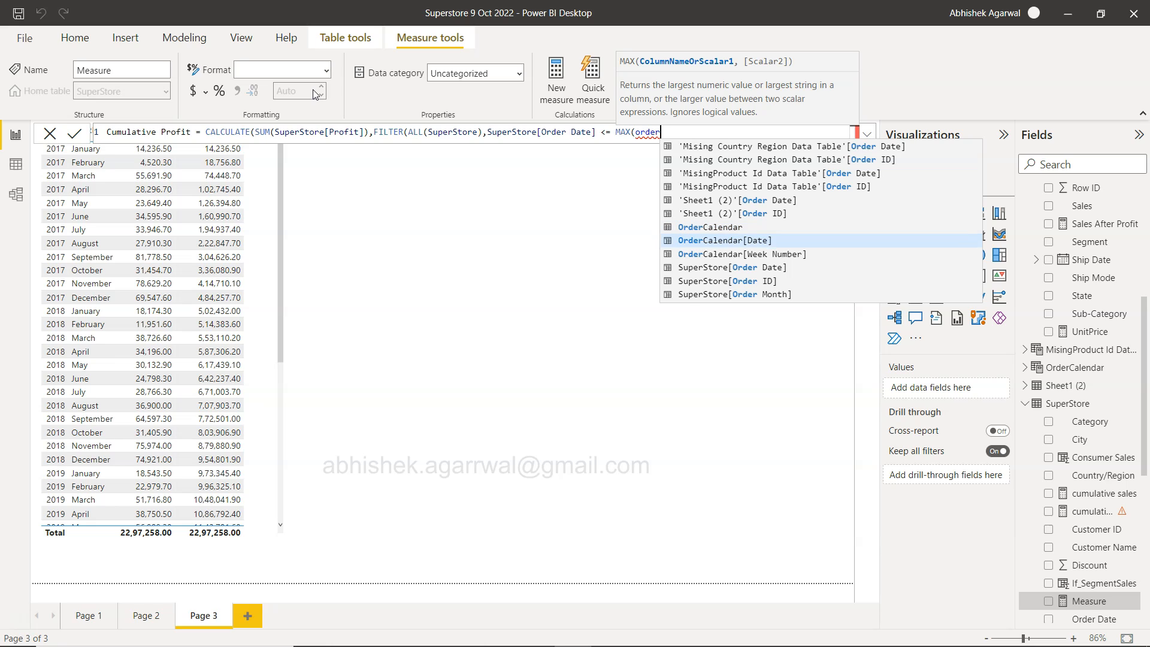
mouse_move(726, 281)
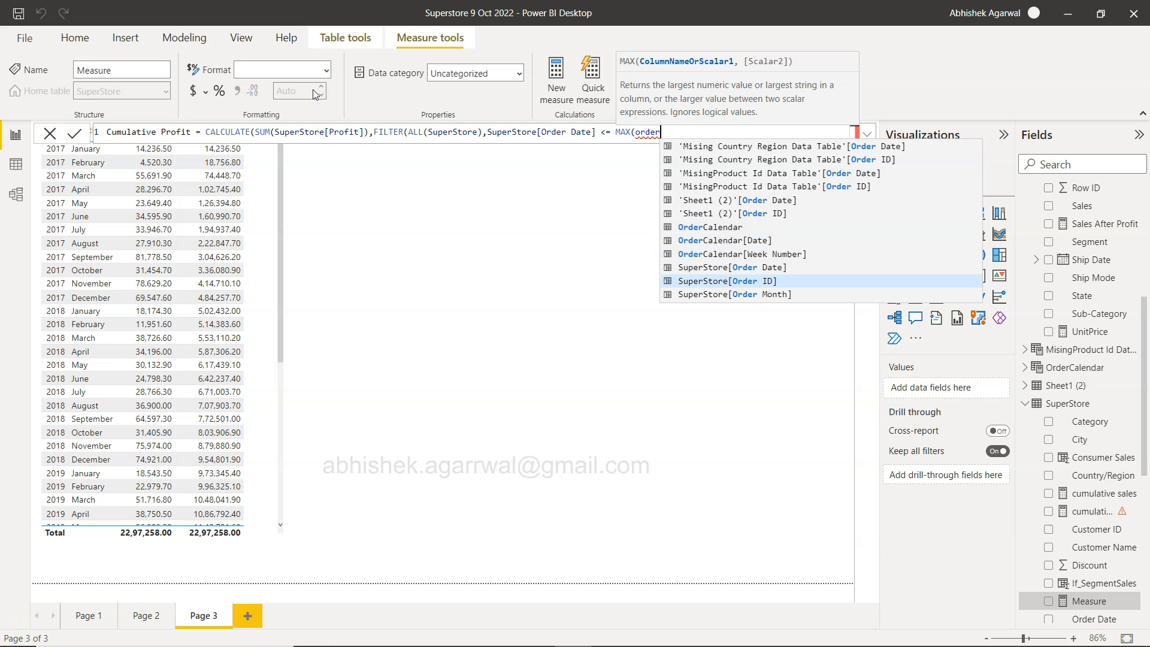
click(728, 267)
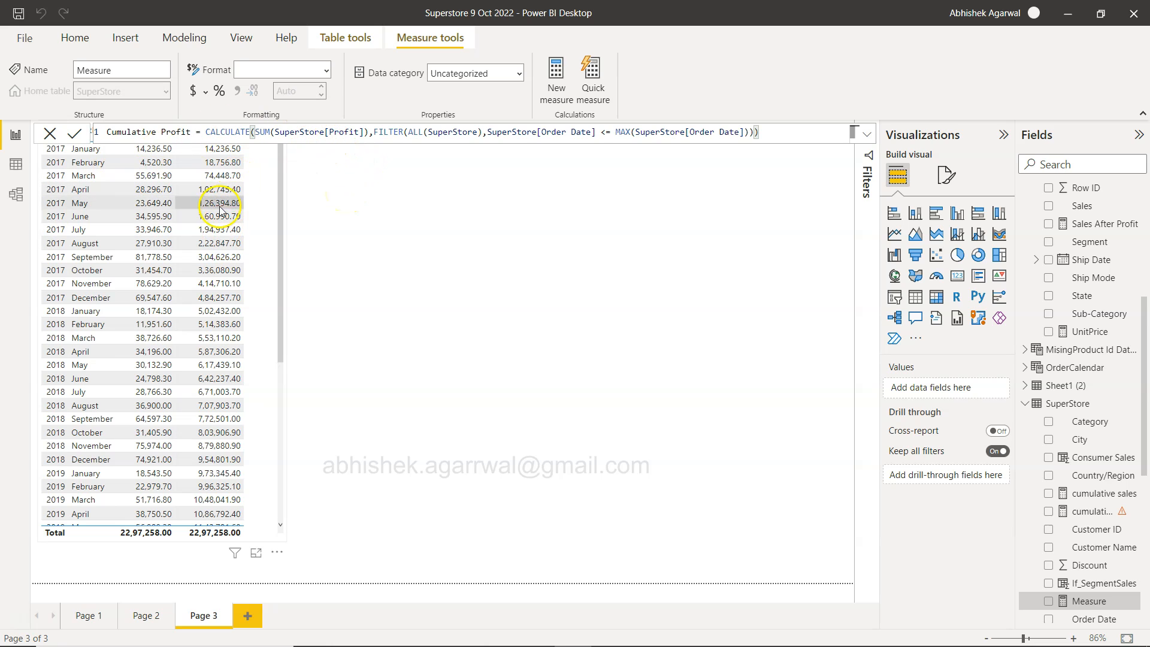
mouse_move(451, 152)
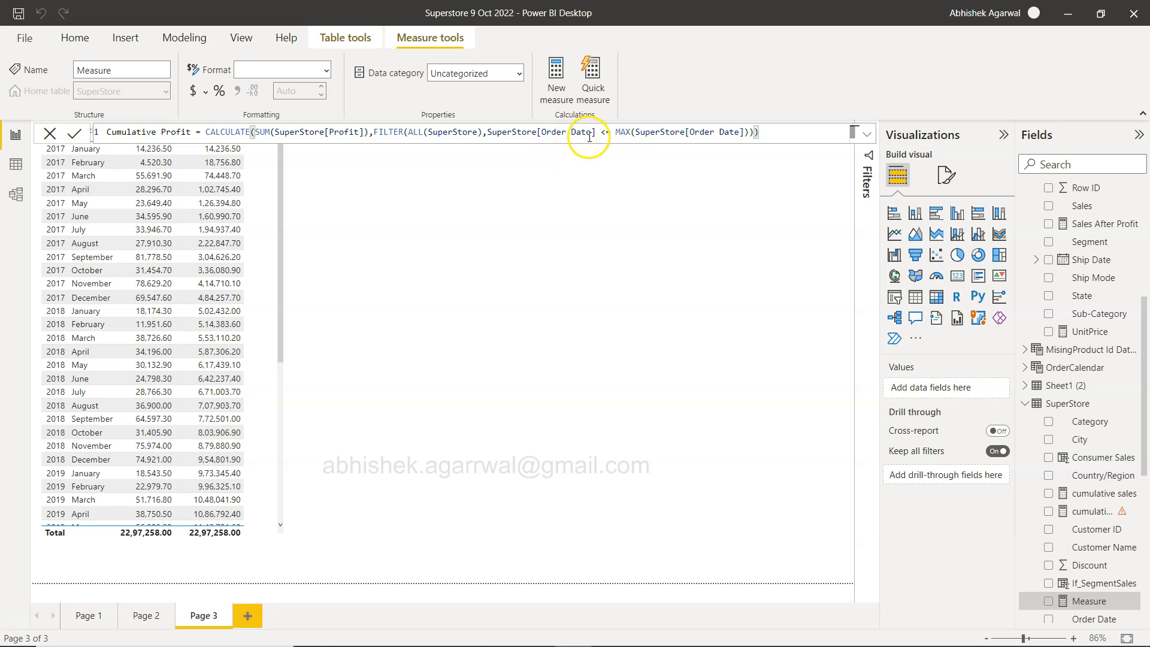
mouse_move(668, 138)
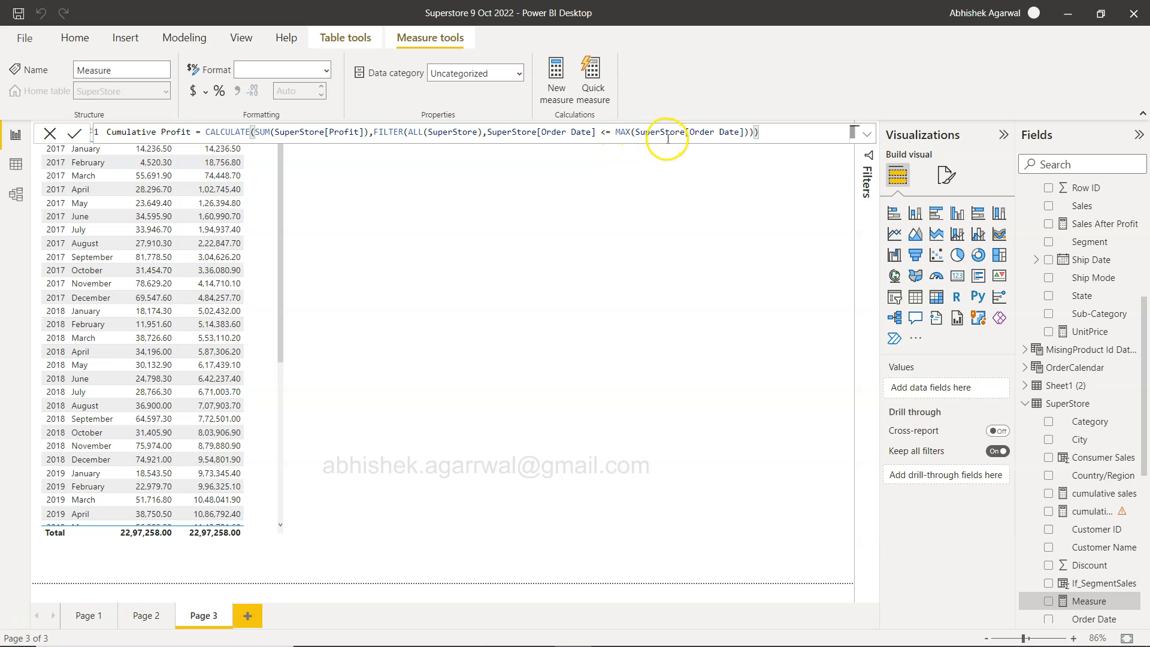
mouse_move(263, 300)
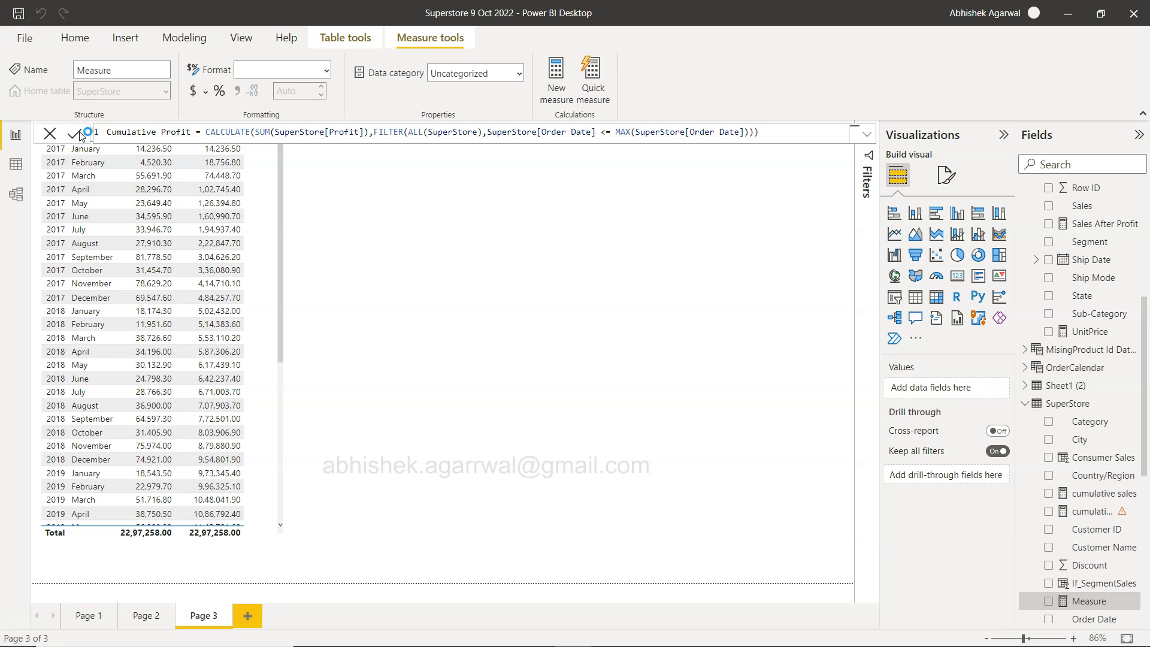
Commit the completed Cumulative Profit measure.
click(1100, 494)
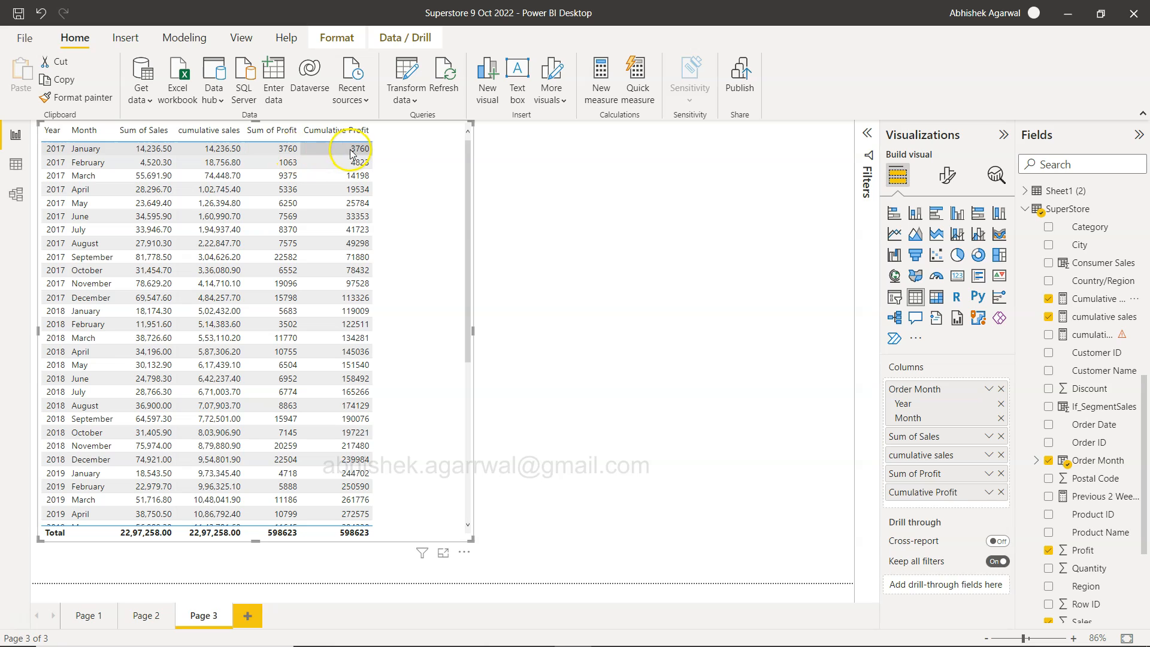
mouse_move(448, 160)
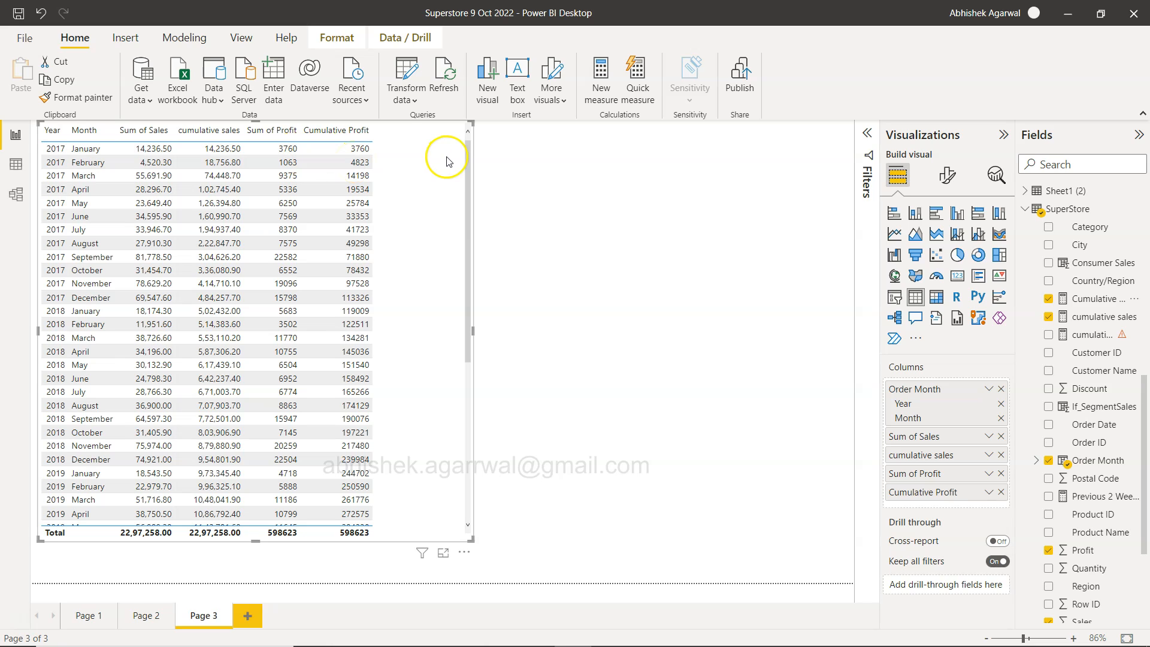
mouse_move(257, 118)
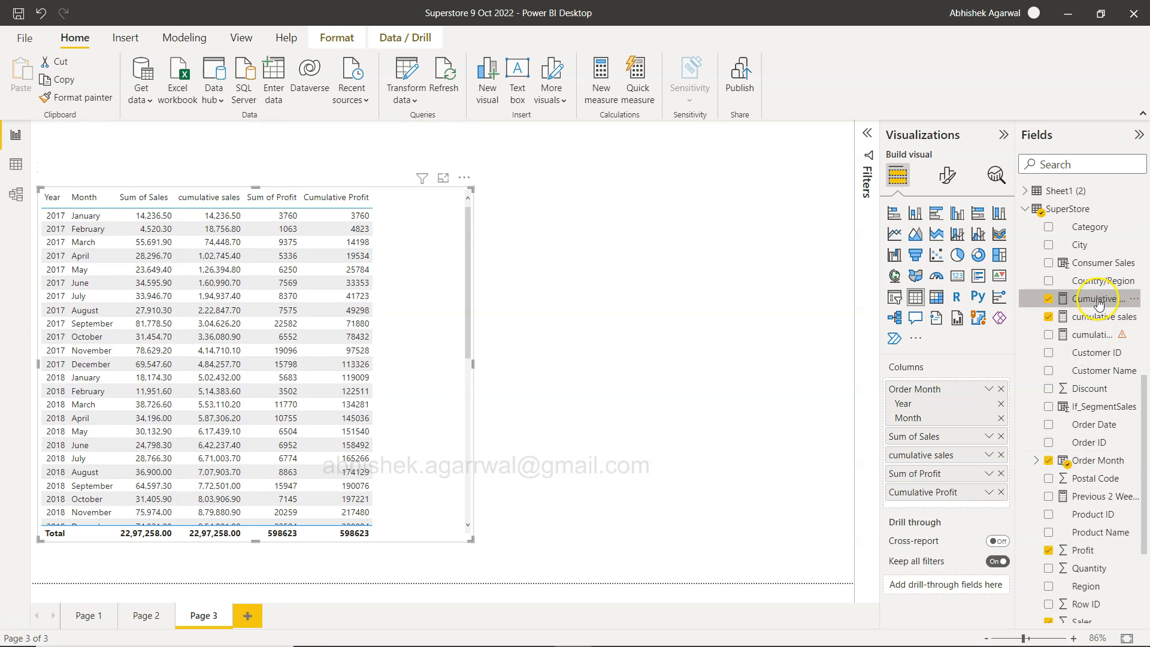
Reopen the Cumulative Profit measure's formula for review.
click(1097, 298)
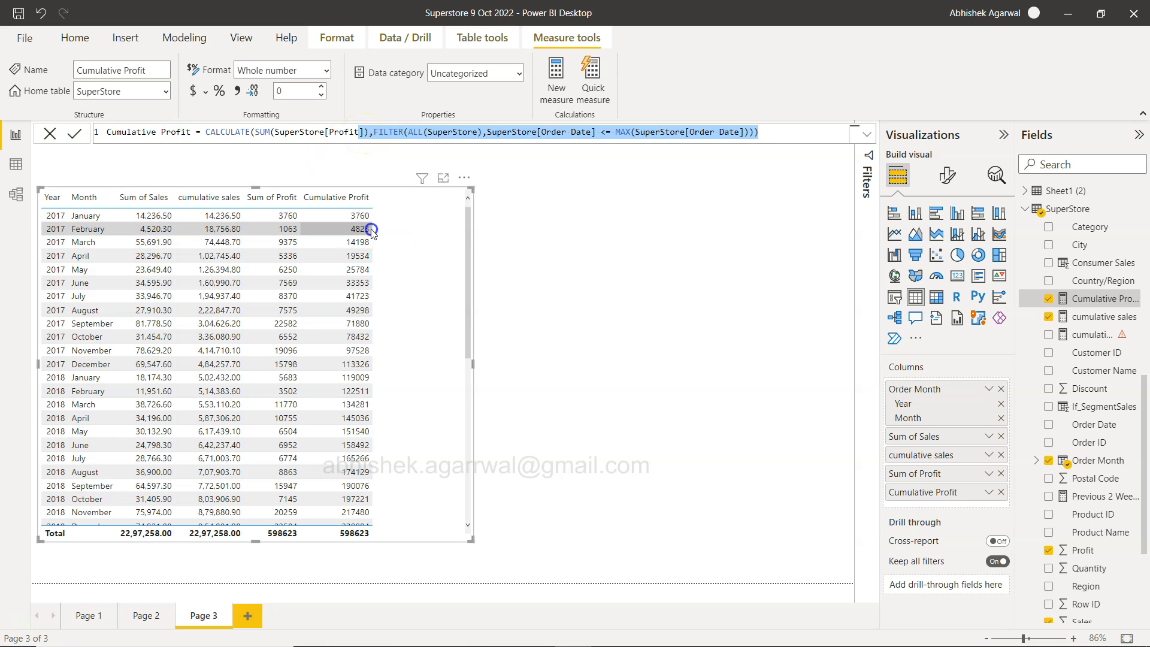
mouse_move(532, 136)
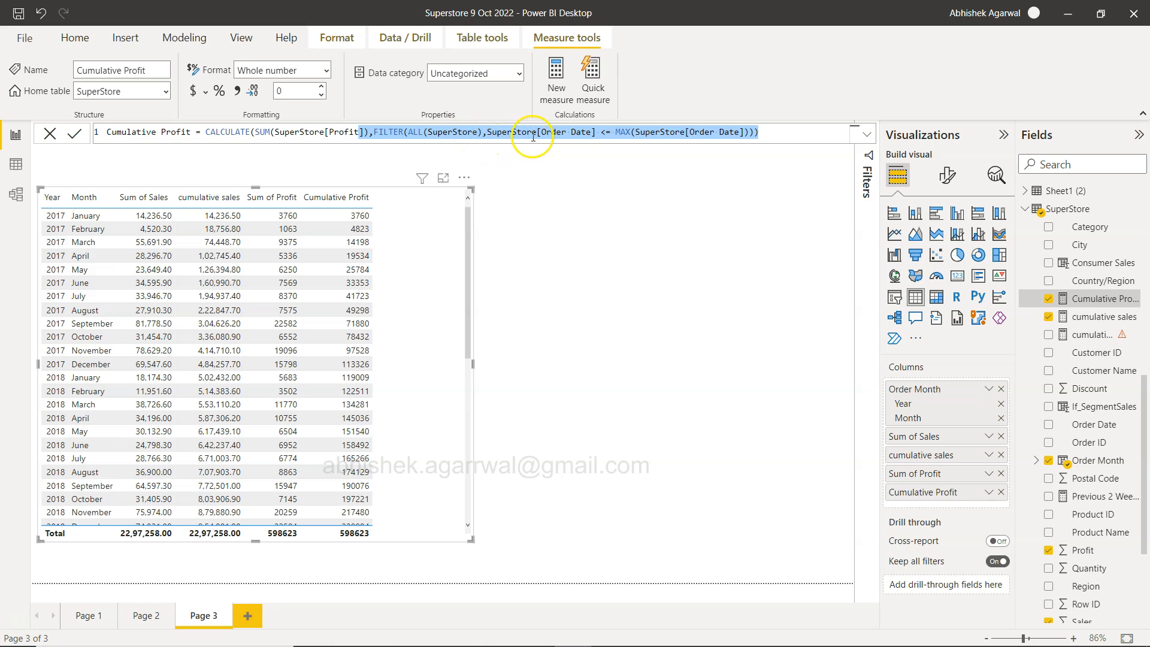
mouse_move(549, 132)
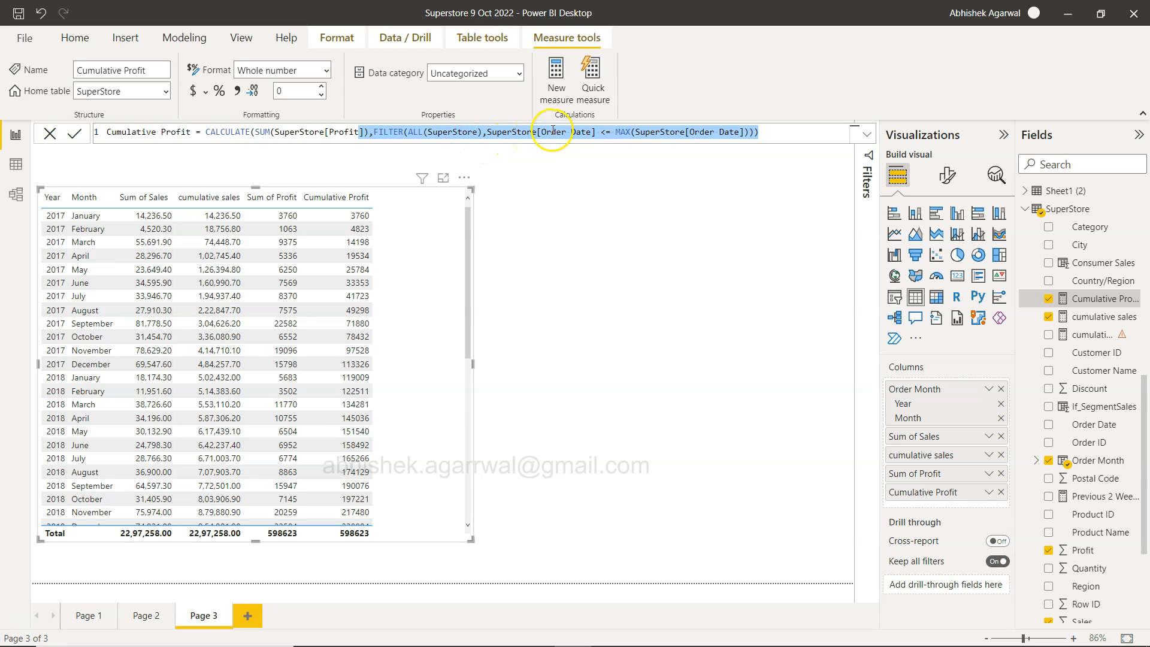
mouse_move(640, 133)
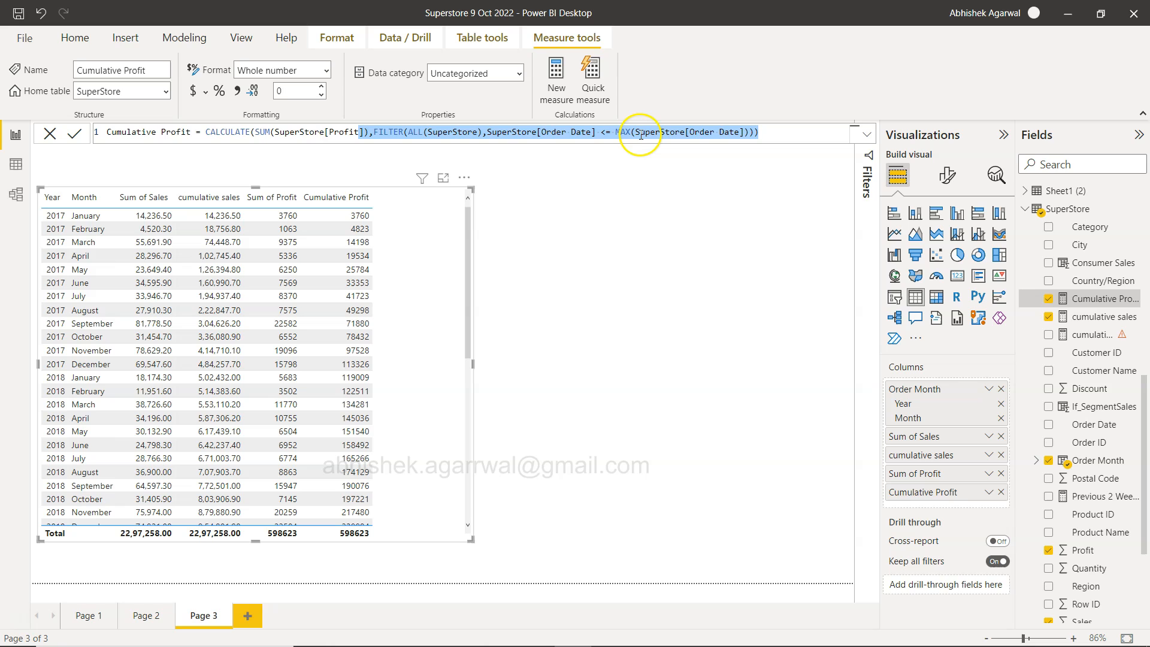
mouse_move(87, 228)
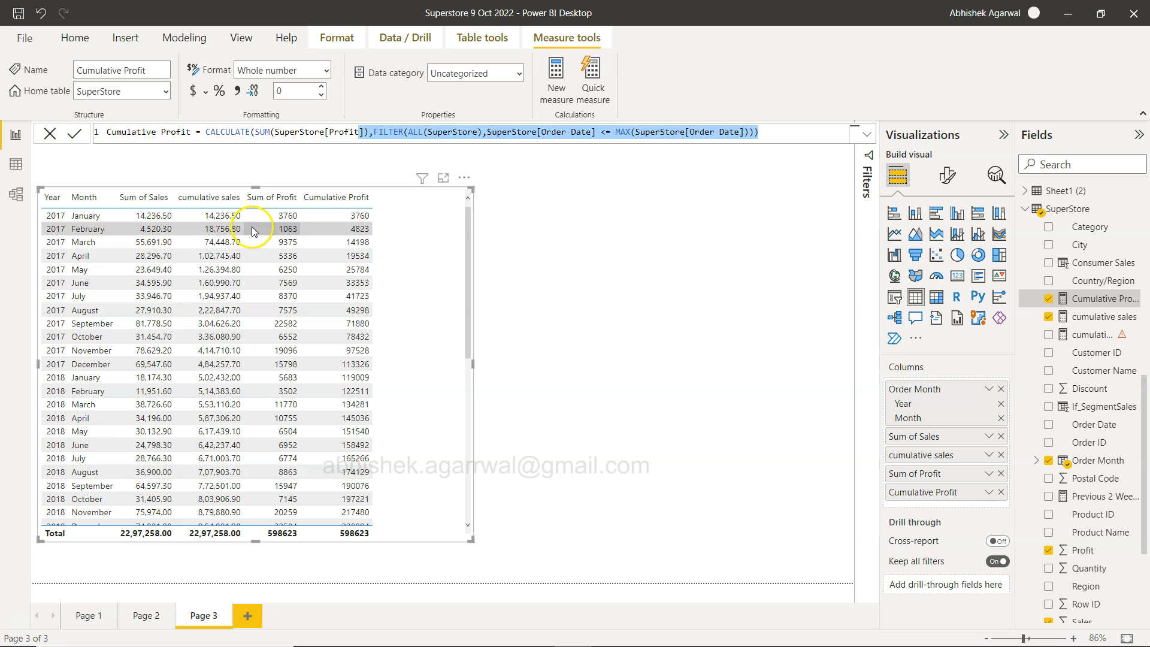
mouse_move(354, 228)
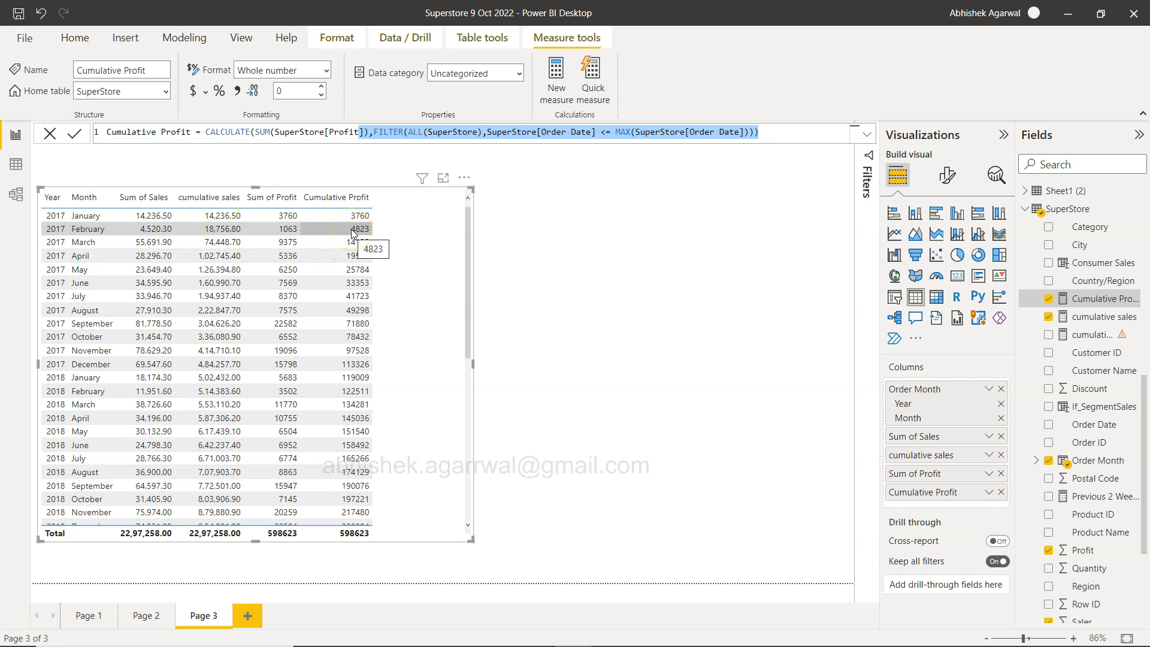
mouse_move(291, 229)
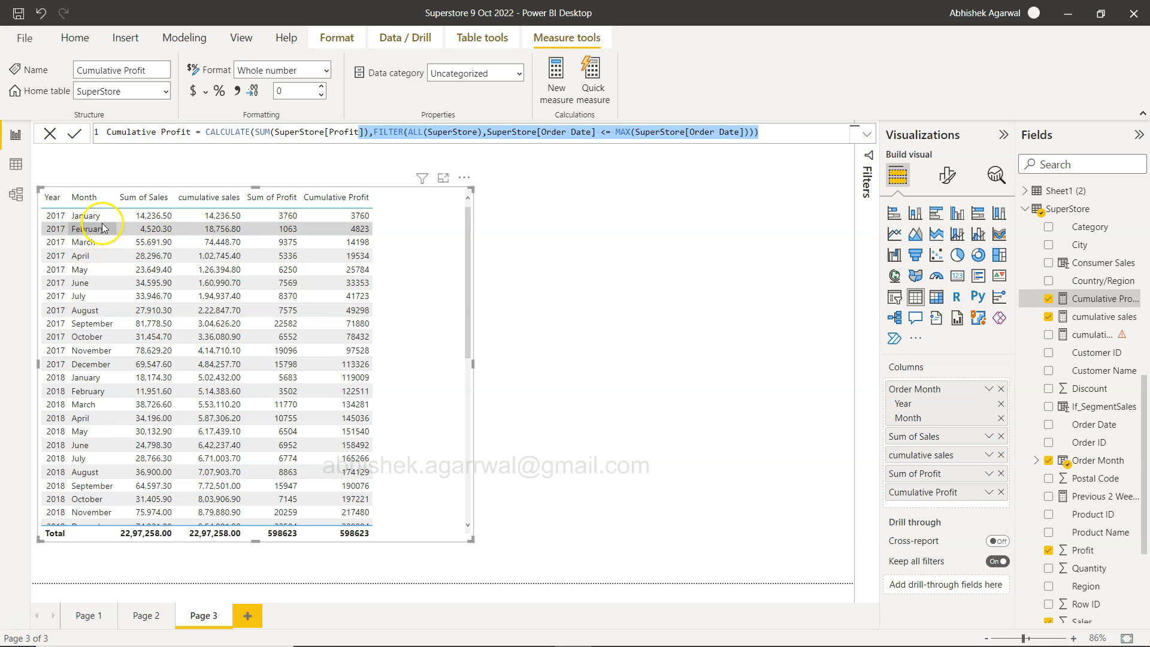
mouse_move(99, 255)
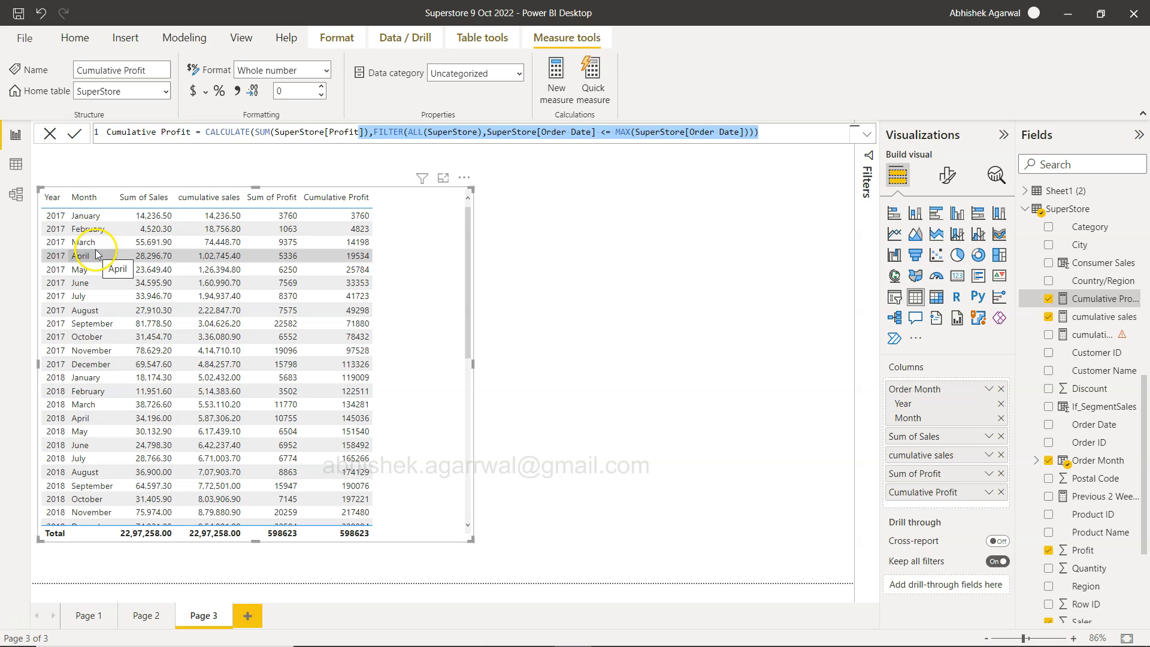
mouse_move(708, 259)
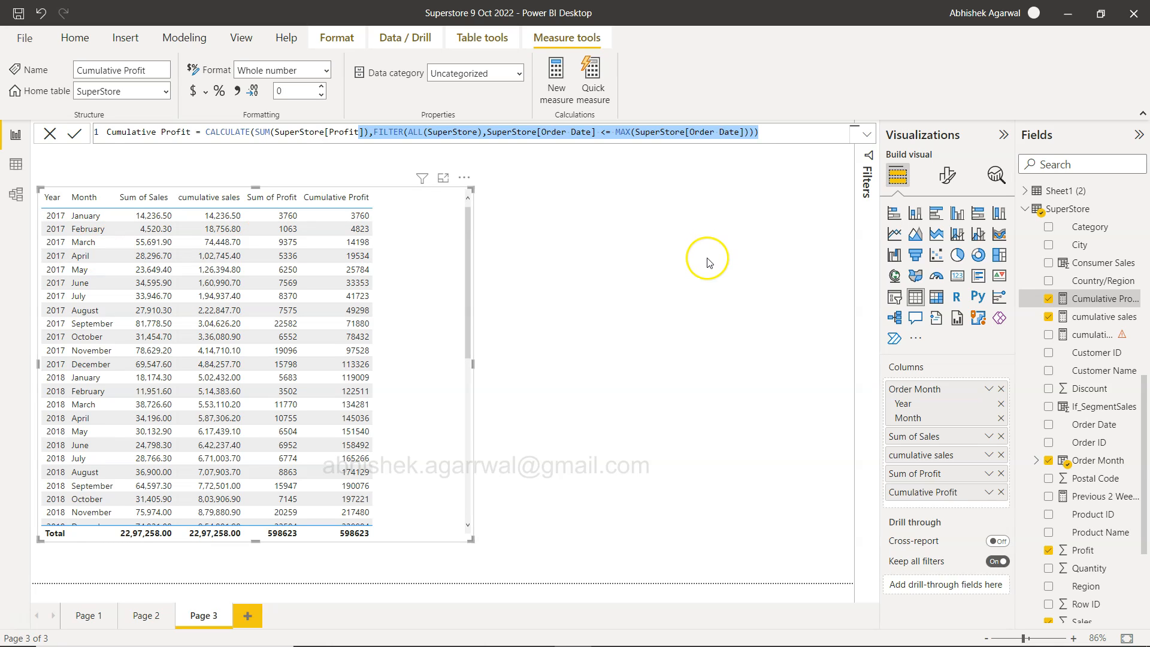